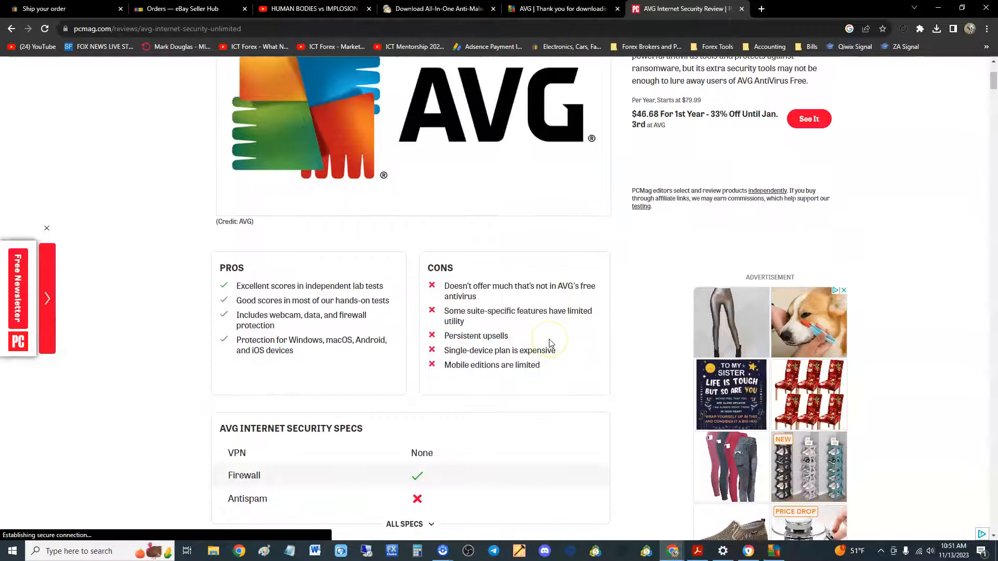
Scroll the PCMag AVG review down past the pros and cons and back up.
scroll("down", 3)
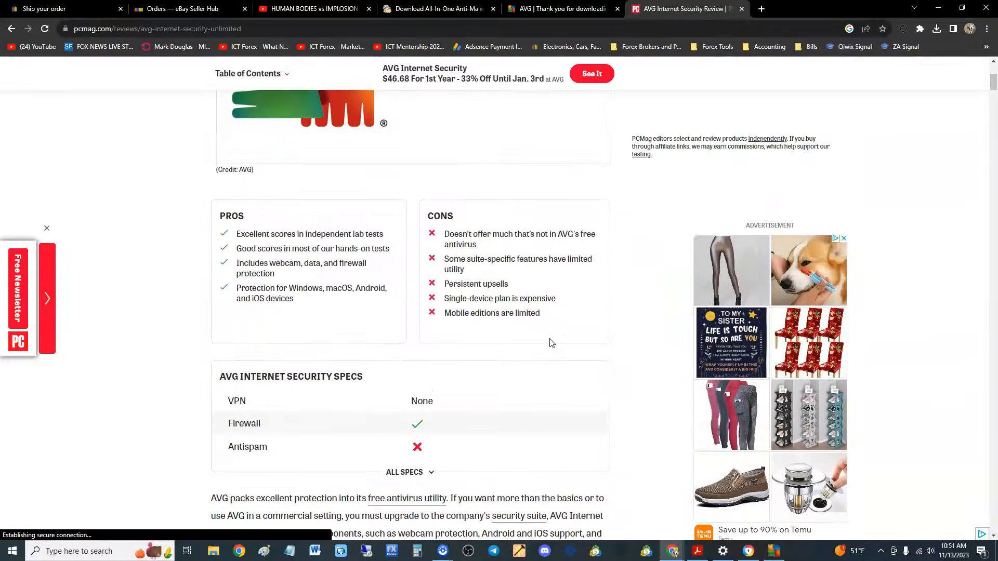
scroll("up", 3)
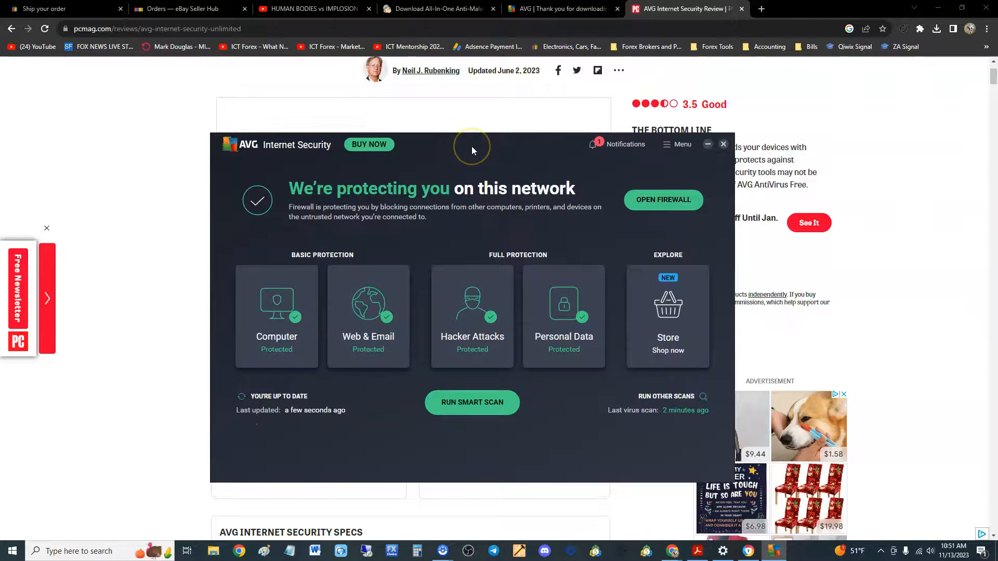
mouse_move(472, 150)
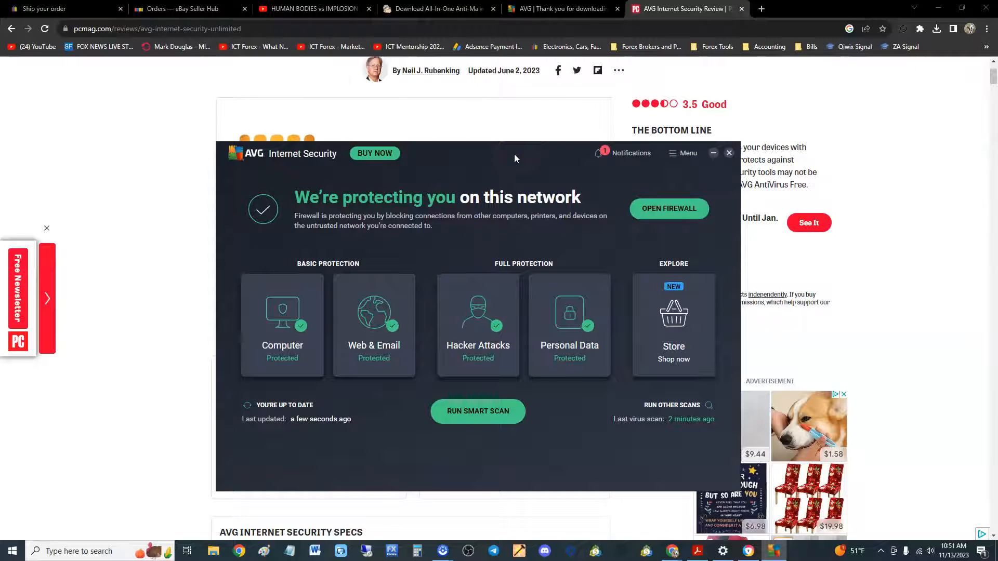
left_click(562, 8)
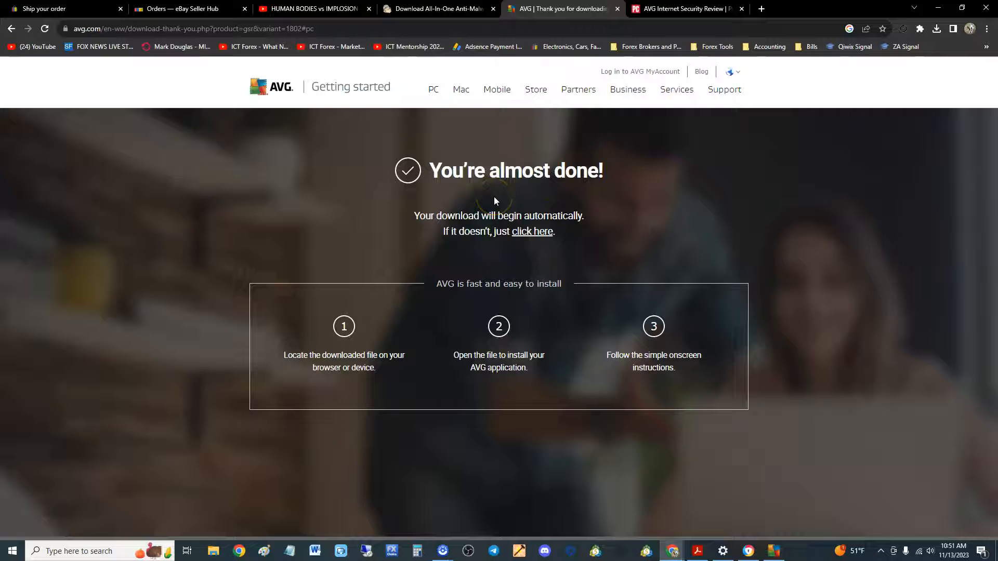
mouse_move(700, 483)
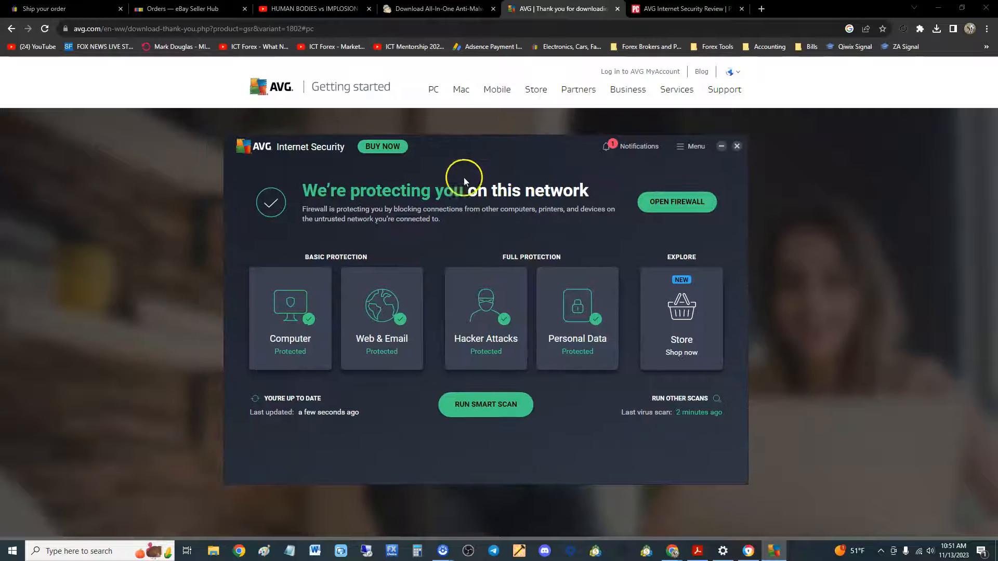
mouse_move(372, 212)
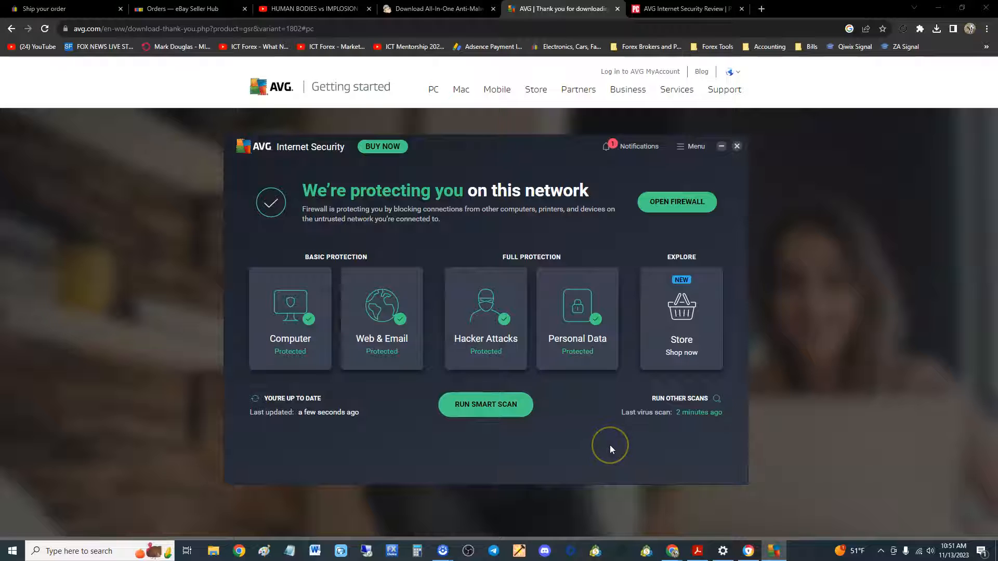
mouse_move(495, 164)
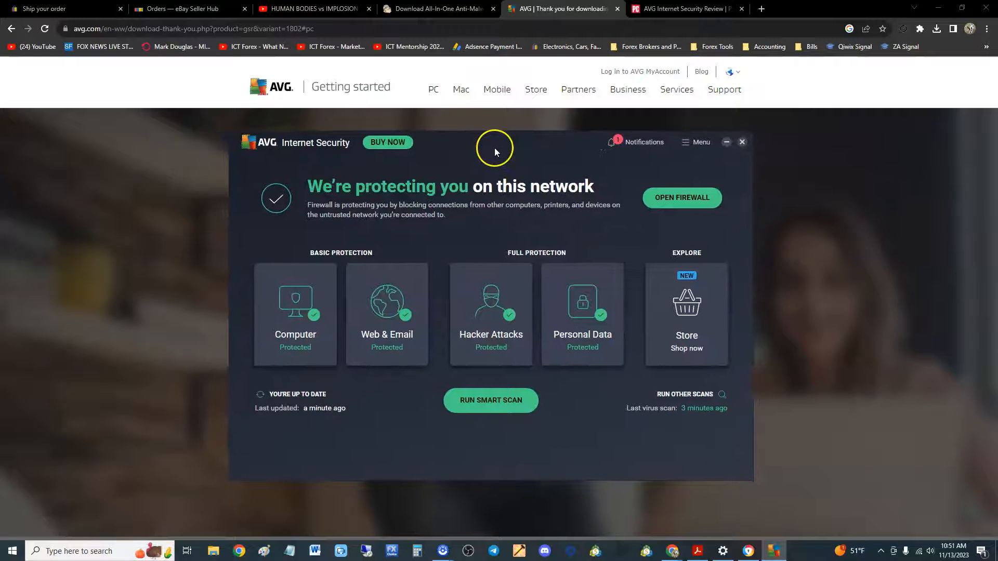
mouse_move(505, 174)
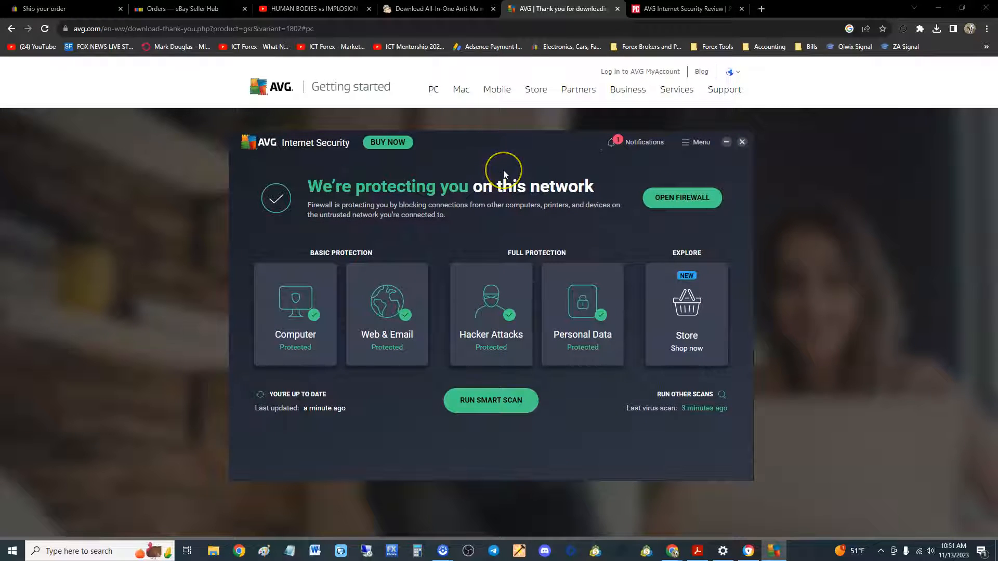
mouse_move(344, 206)
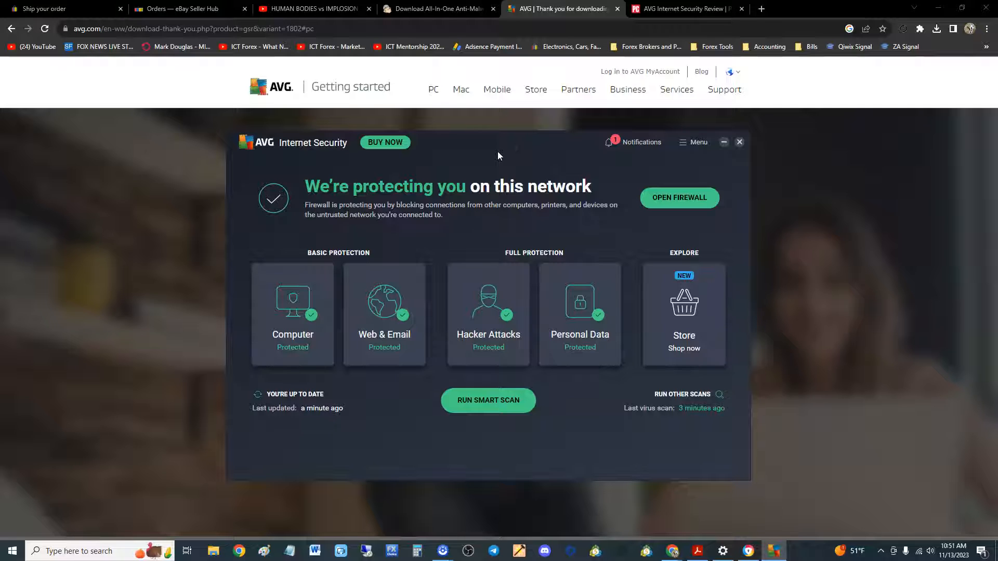
mouse_move(447, 244)
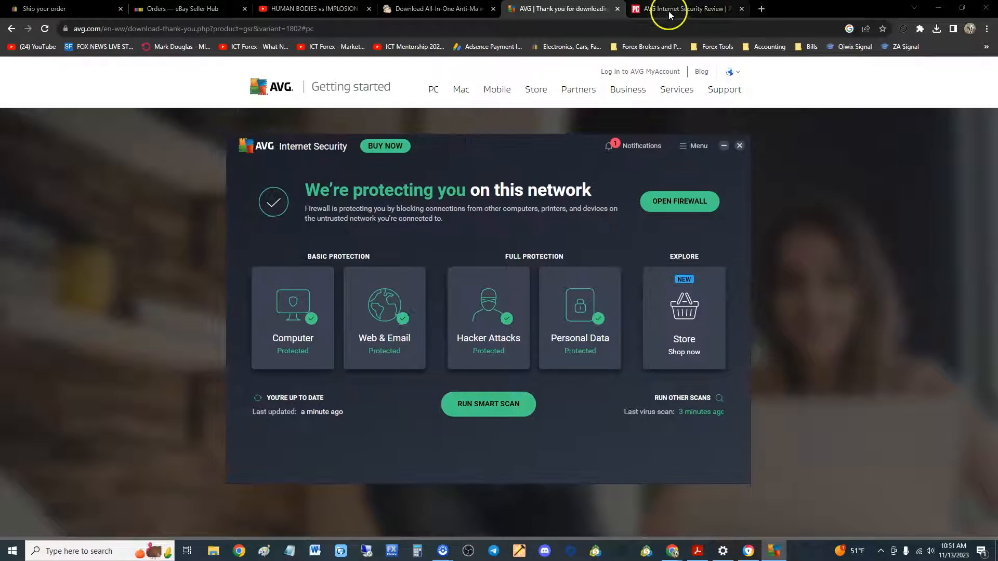
Return to the PCMag AVG Internet Security review tab and scroll to the Pros box.
left_click(682, 9)
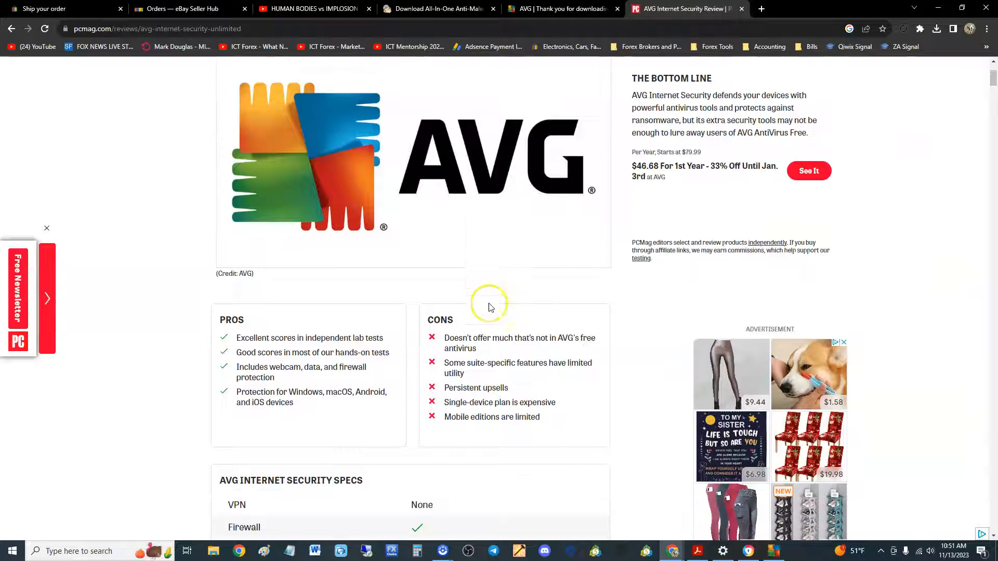
scroll("down", 3)
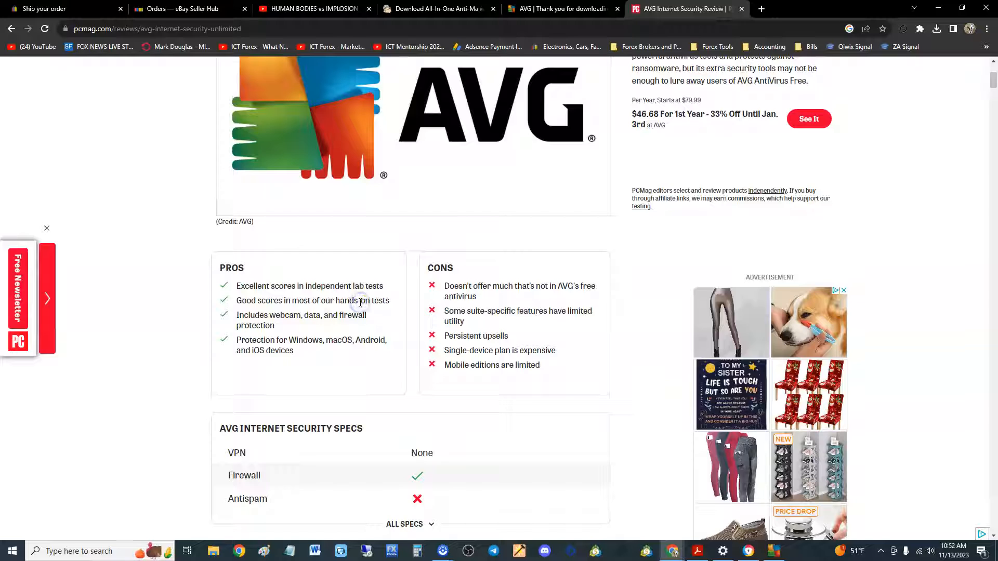
double_click(301, 320)
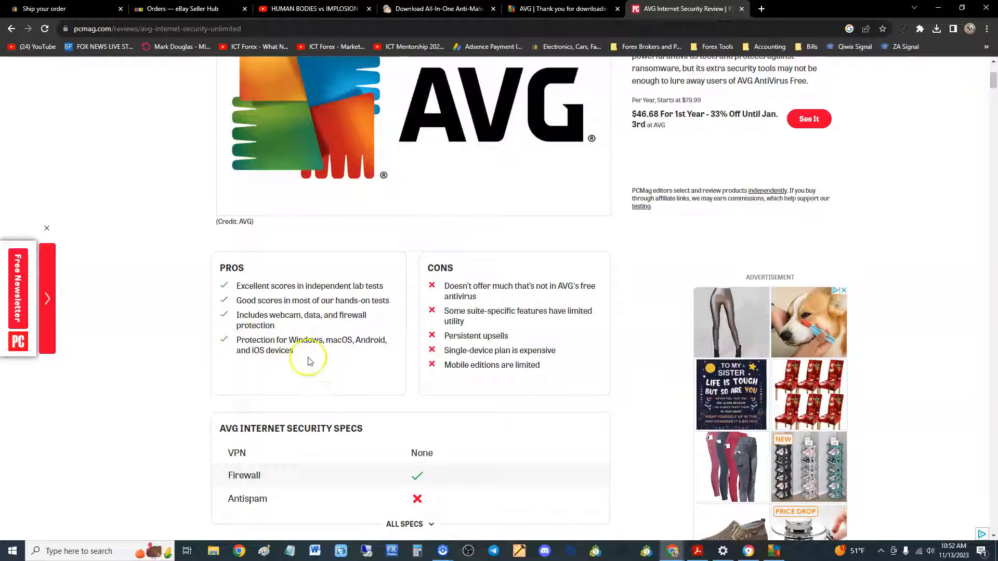
mouse_move(260, 352)
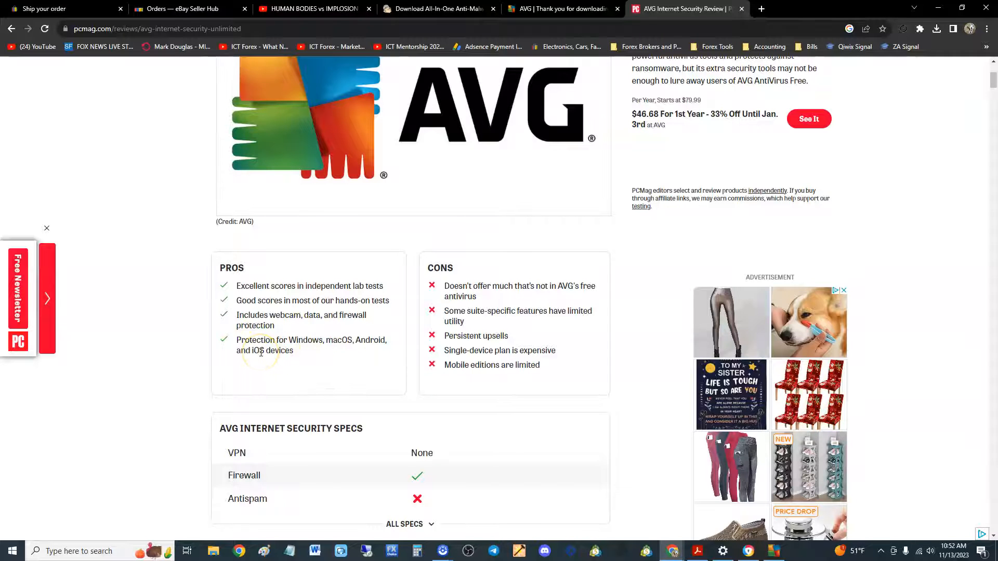
scroll("down", 3)
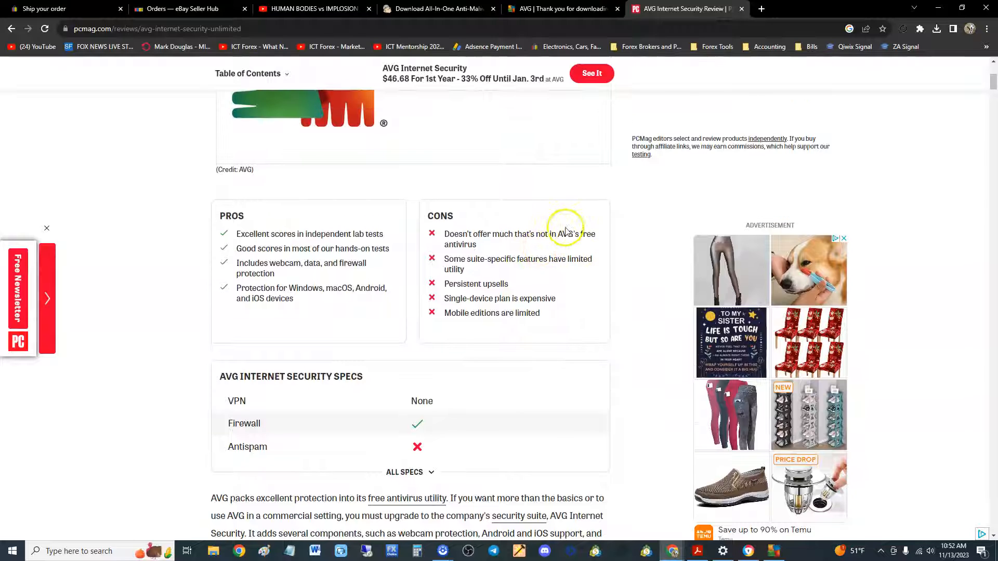
mouse_move(483, 268)
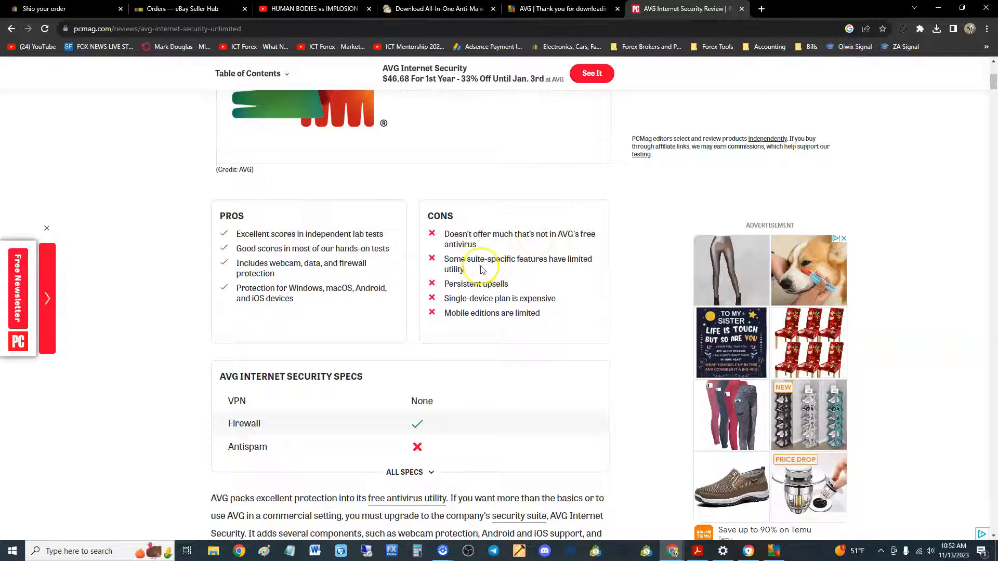
mouse_move(526, 275)
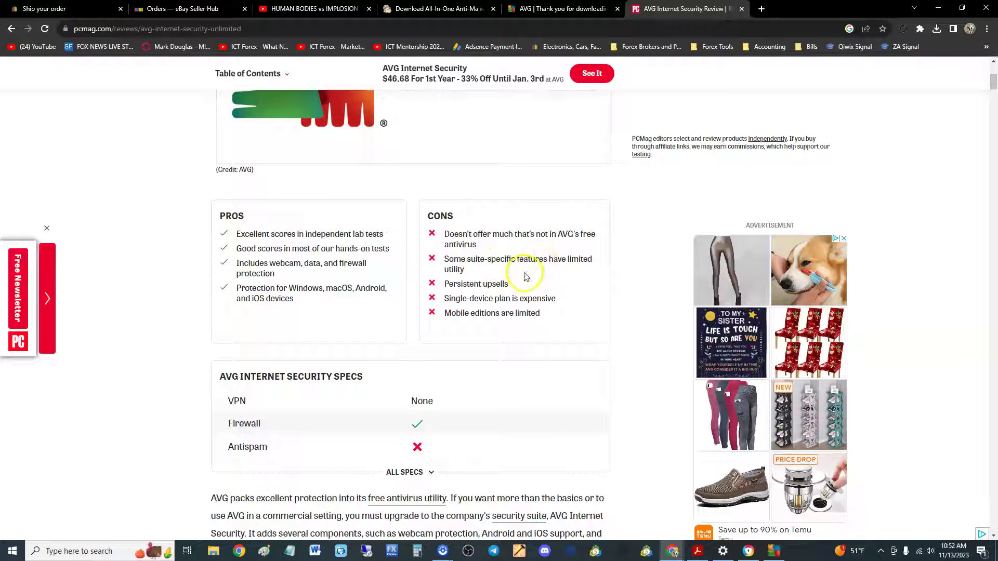
Read through the Cons box and scroll on to the specs list.
double_click(476, 284)
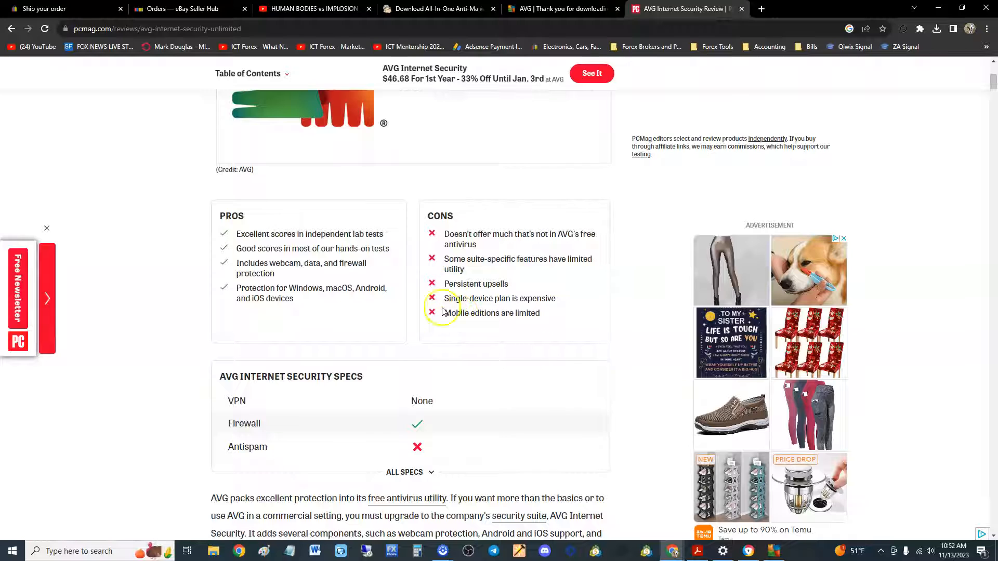
mouse_move(500, 352)
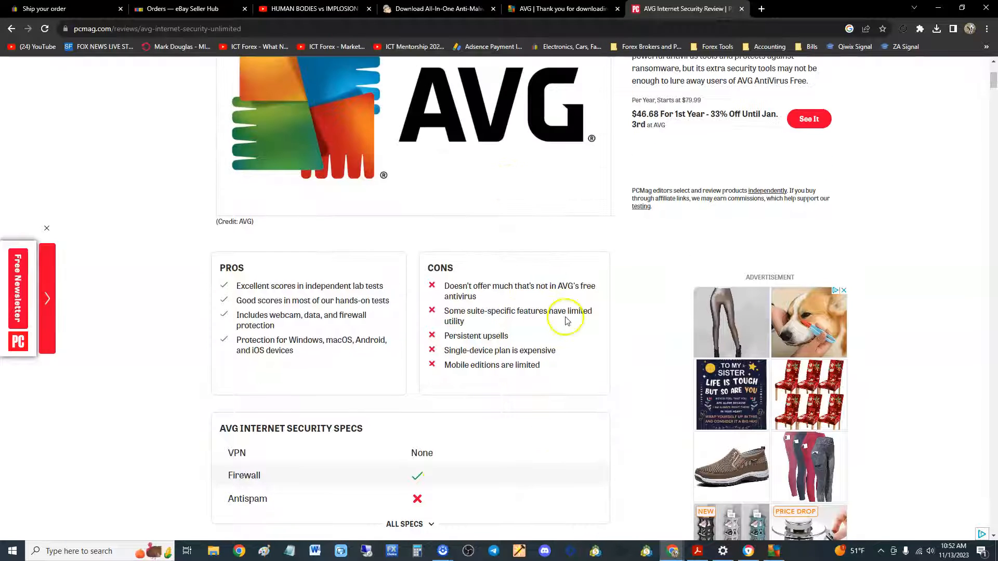
scroll("down", 3)
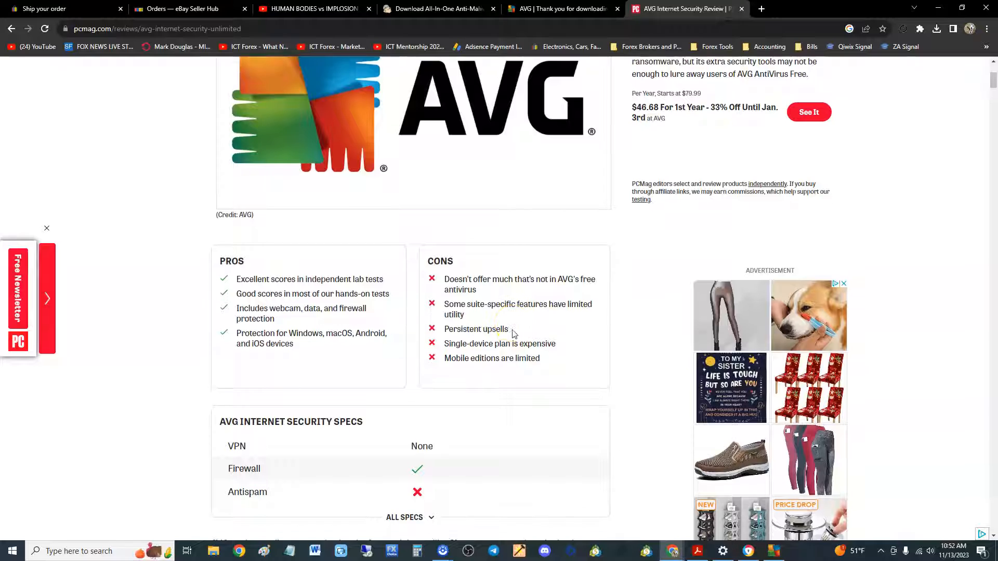
scroll("down", 3)
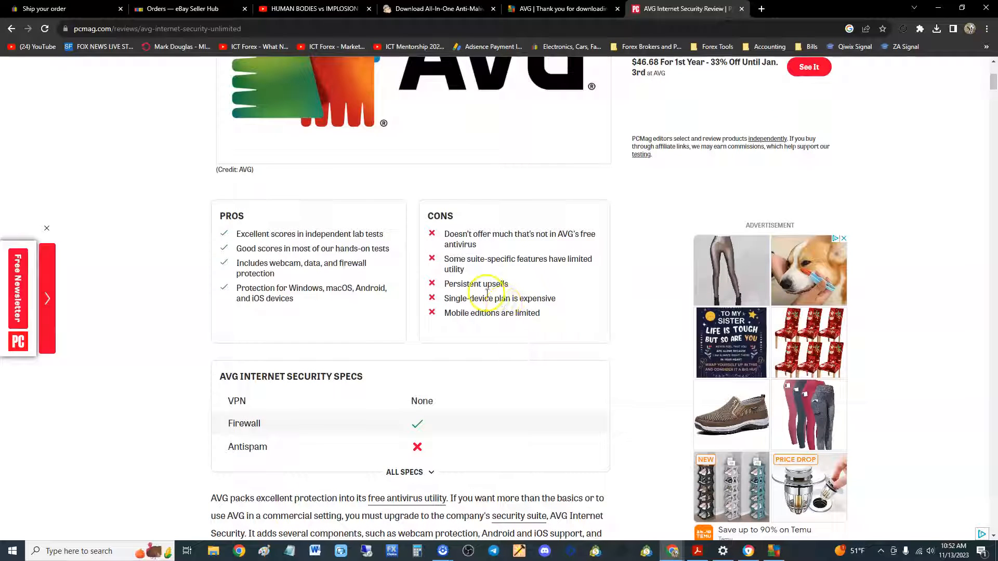
left_click(405, 472)
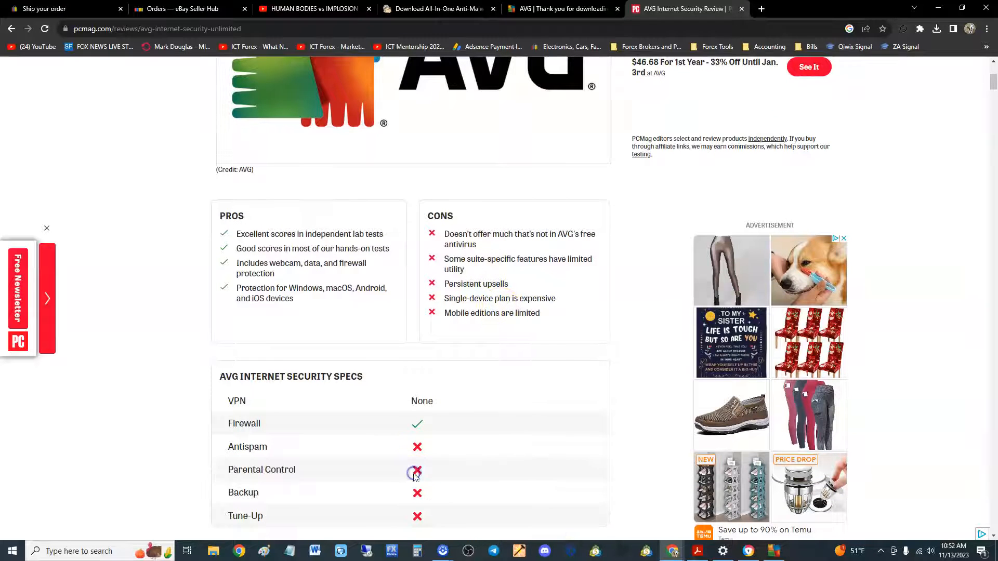
scroll("down", 3)
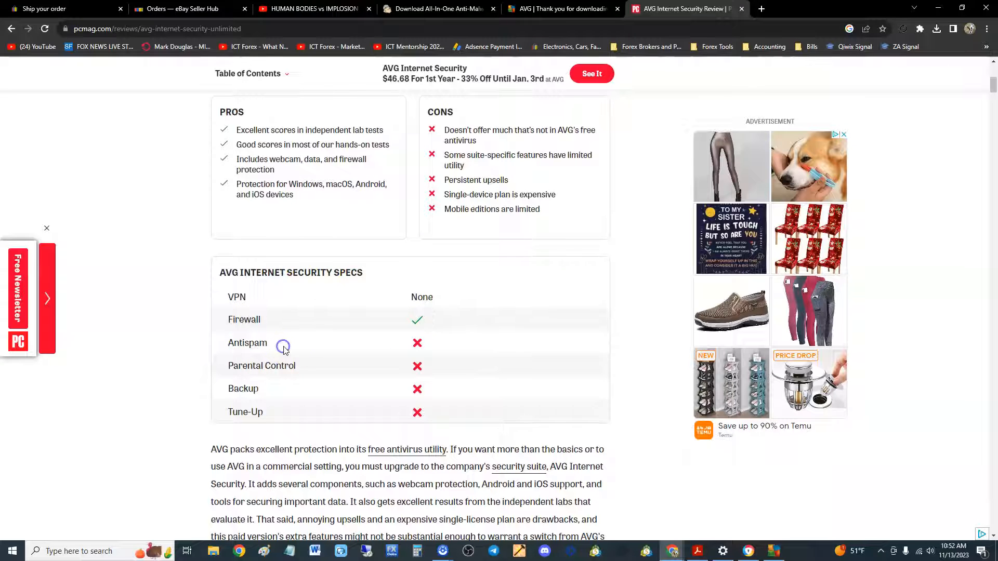
mouse_move(297, 391)
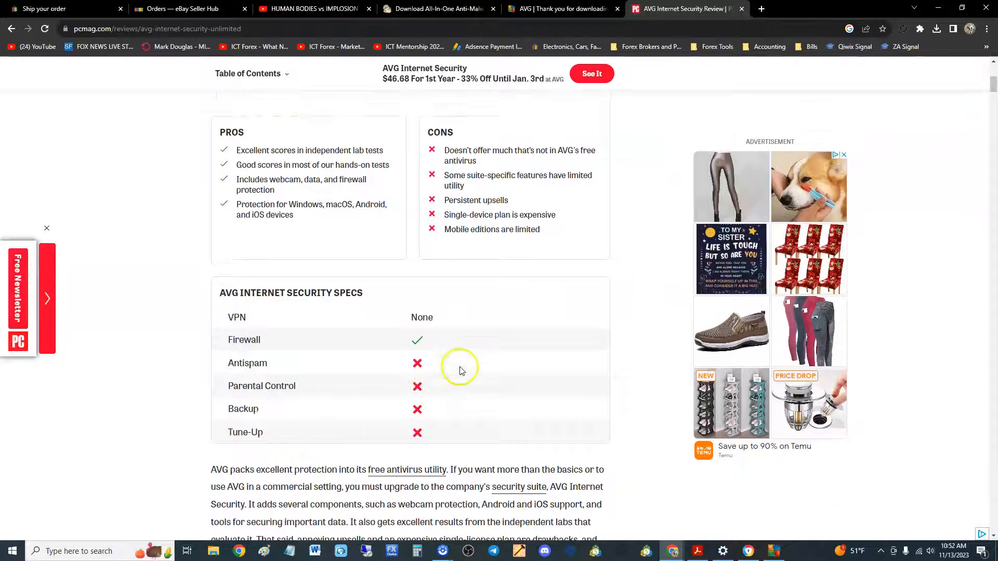
scroll("up", 3)
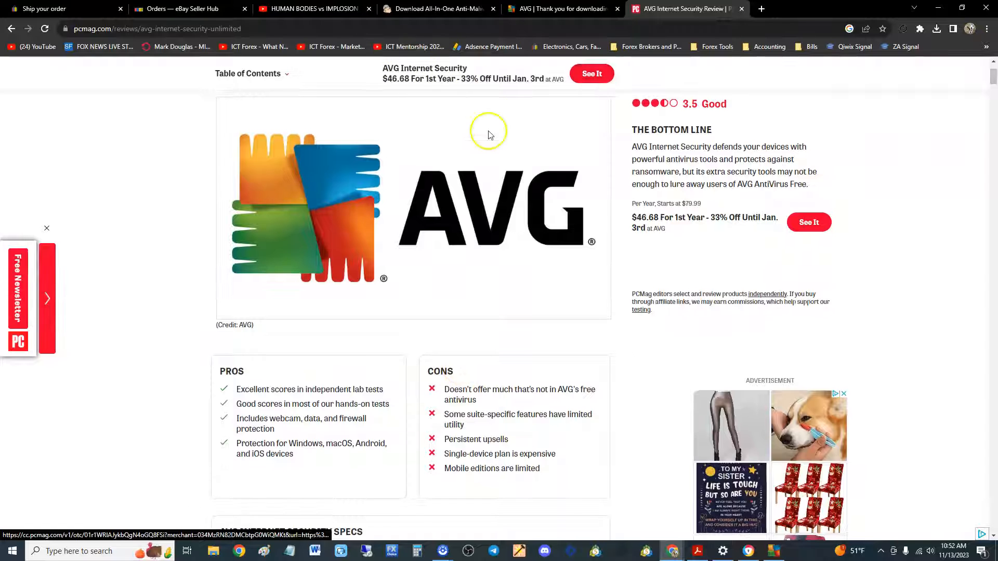
scroll("down", 3)
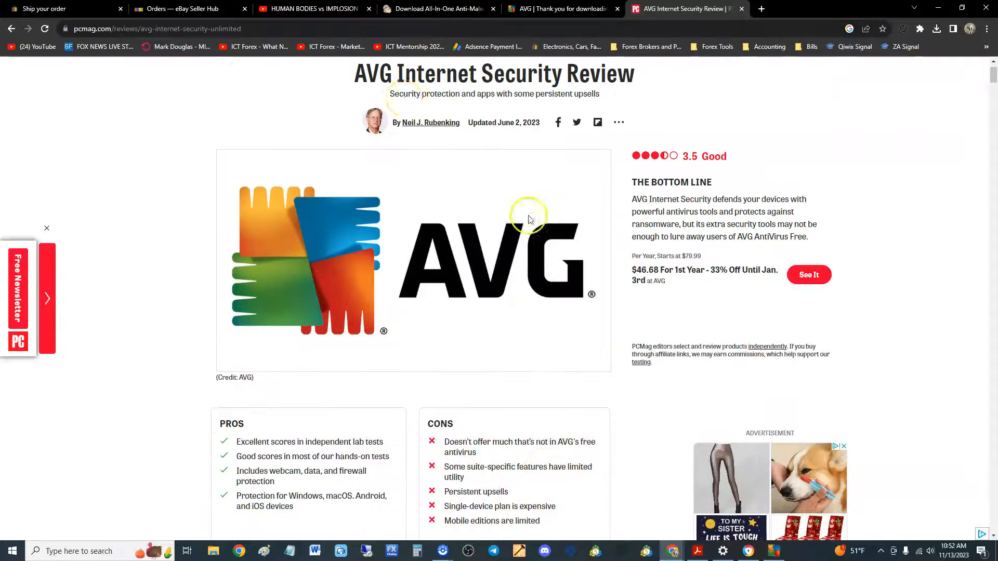
scroll("down", 3)
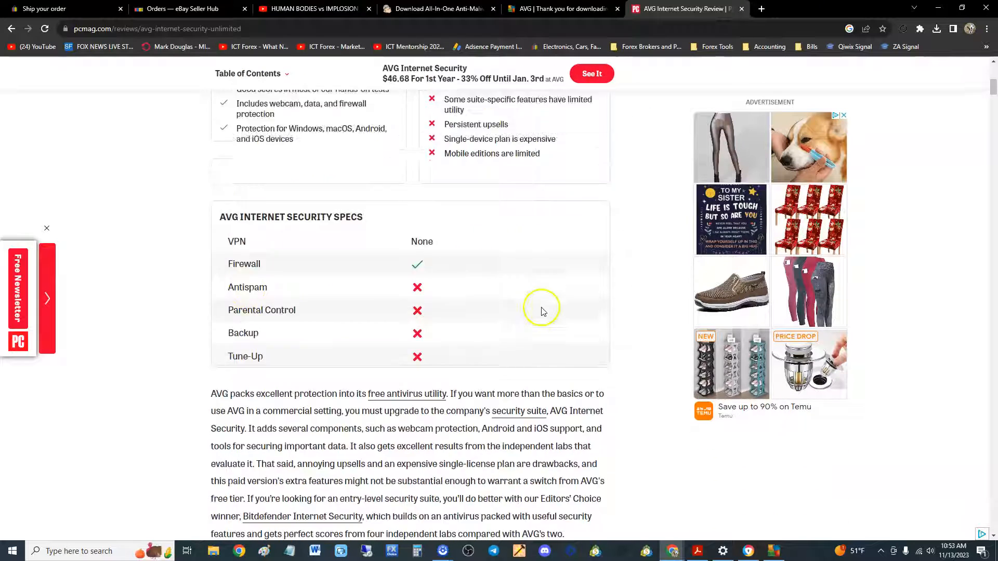
scroll("up", 3)
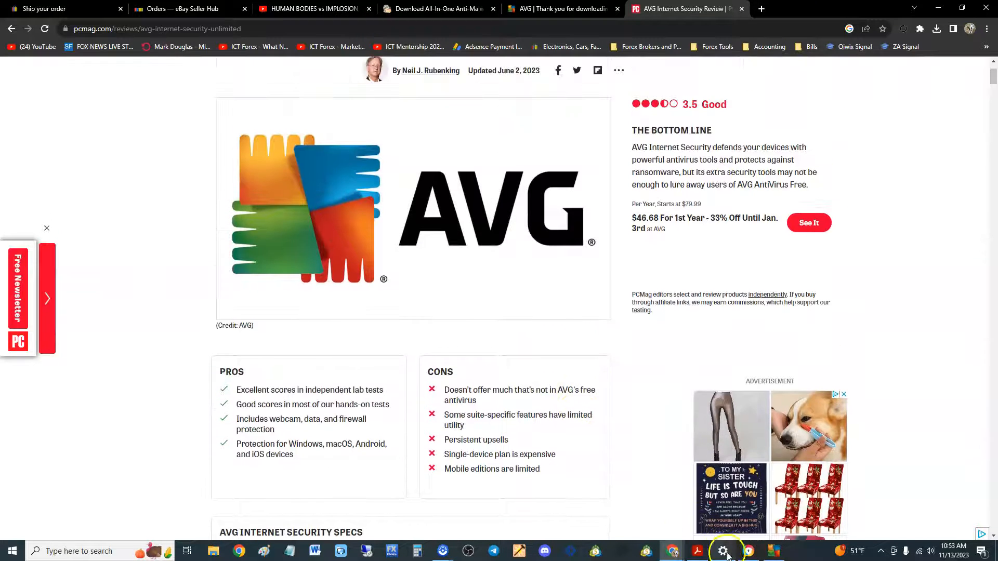
Show the AVG dashboard's Computer defences and the Ransomware Protection folders list (Documents, Pictures, Desktop).
left_click(723, 551)
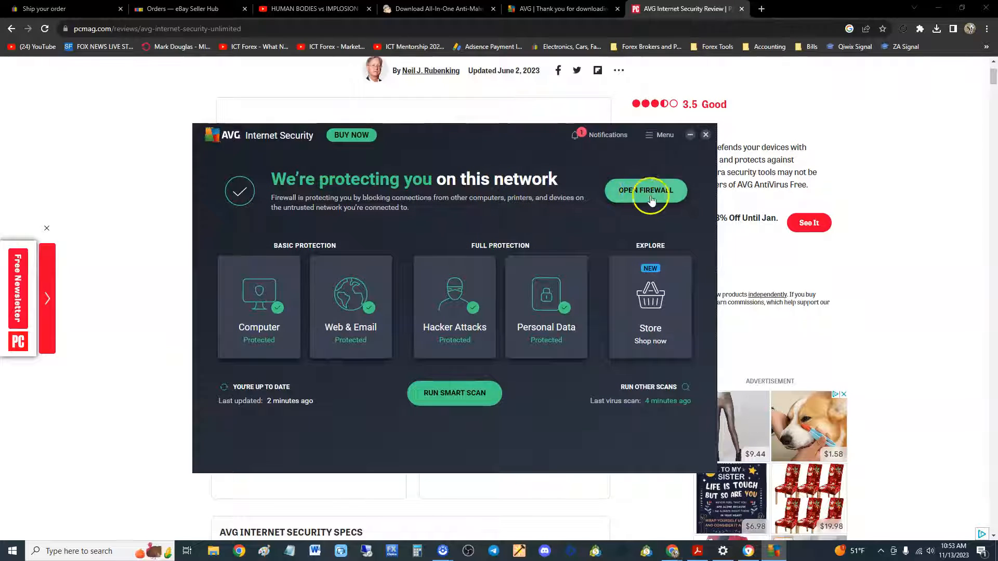
mouse_move(638, 202)
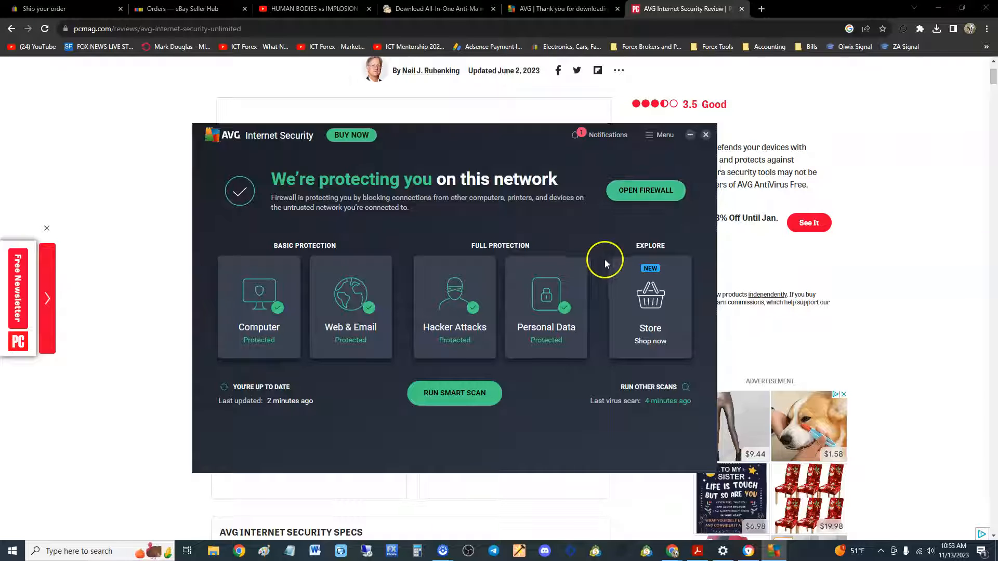
mouse_move(314, 256)
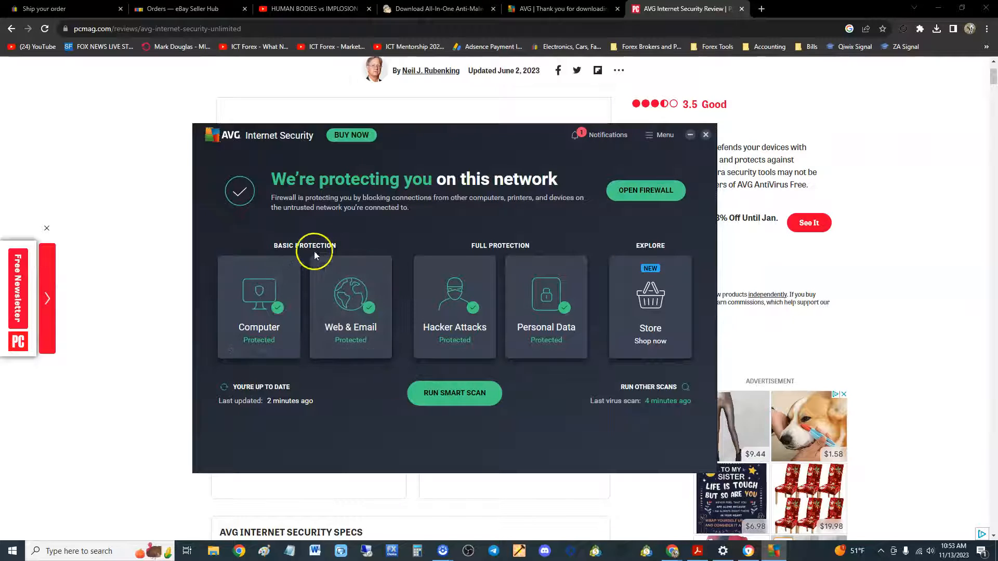
left_click(259, 308)
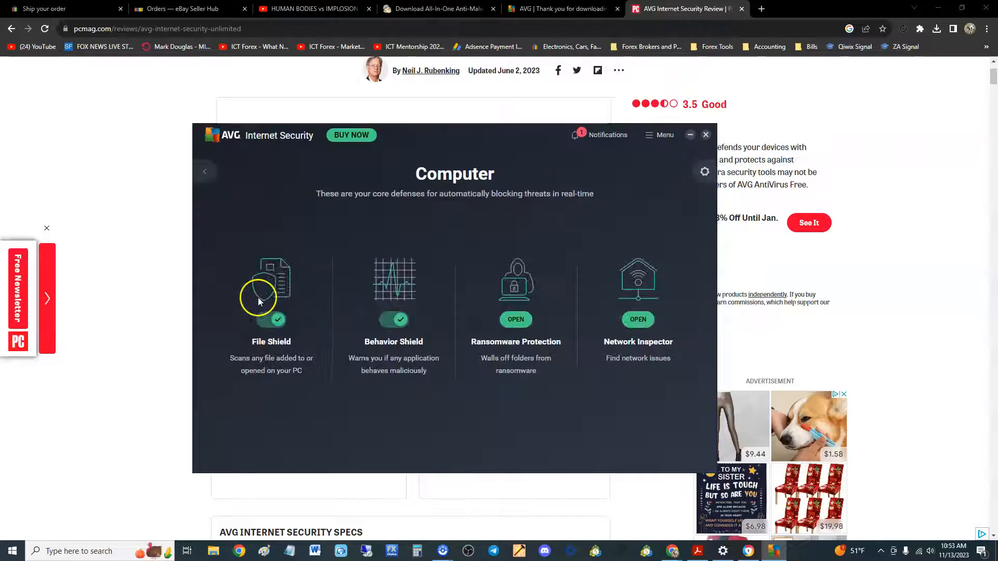
mouse_move(275, 347)
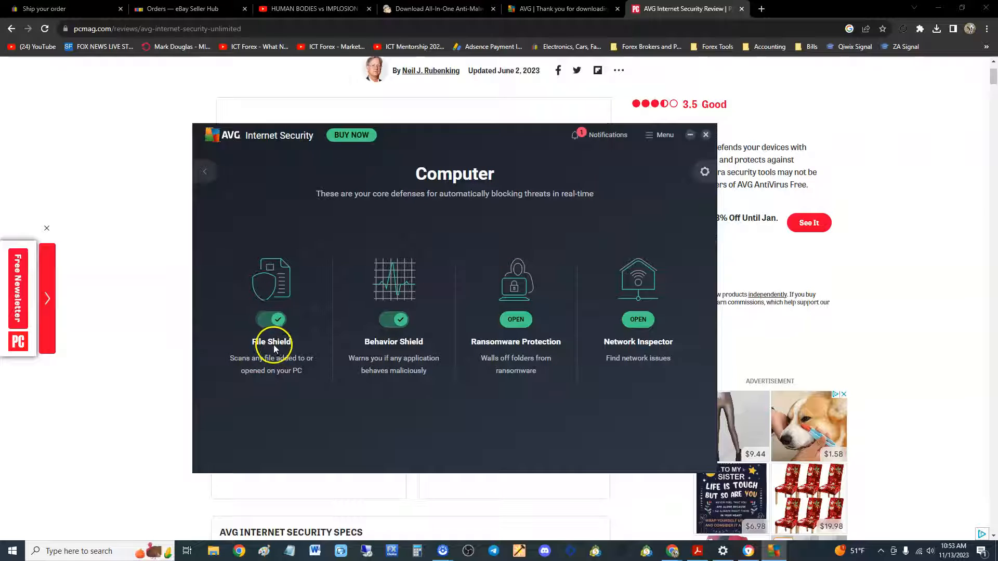
mouse_move(502, 346)
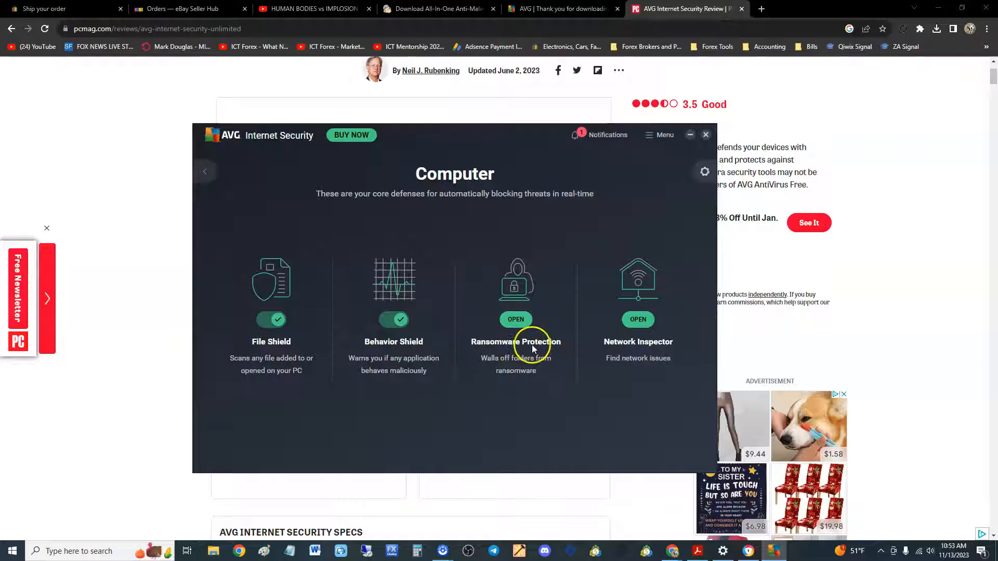
mouse_move(545, 281)
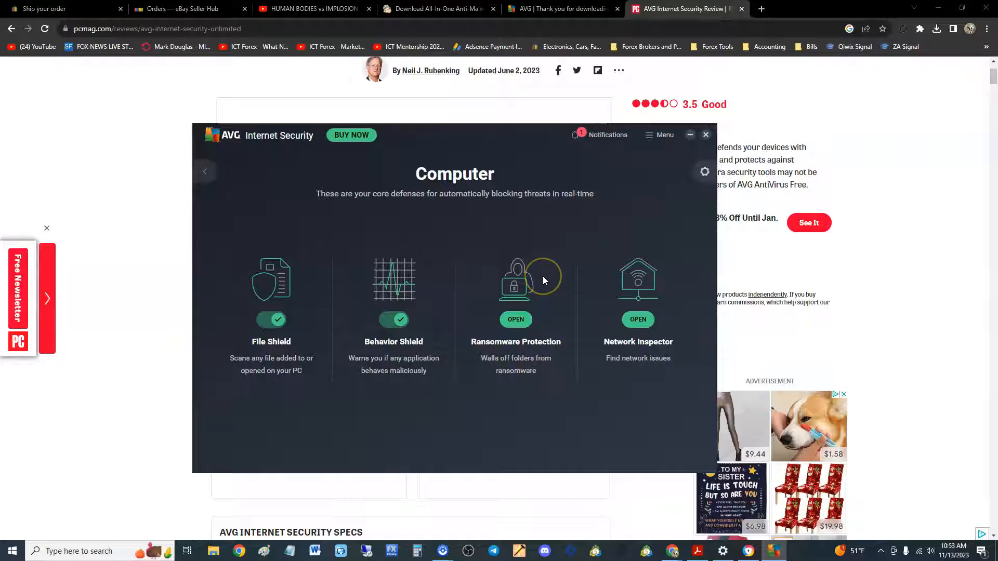
mouse_move(545, 281)
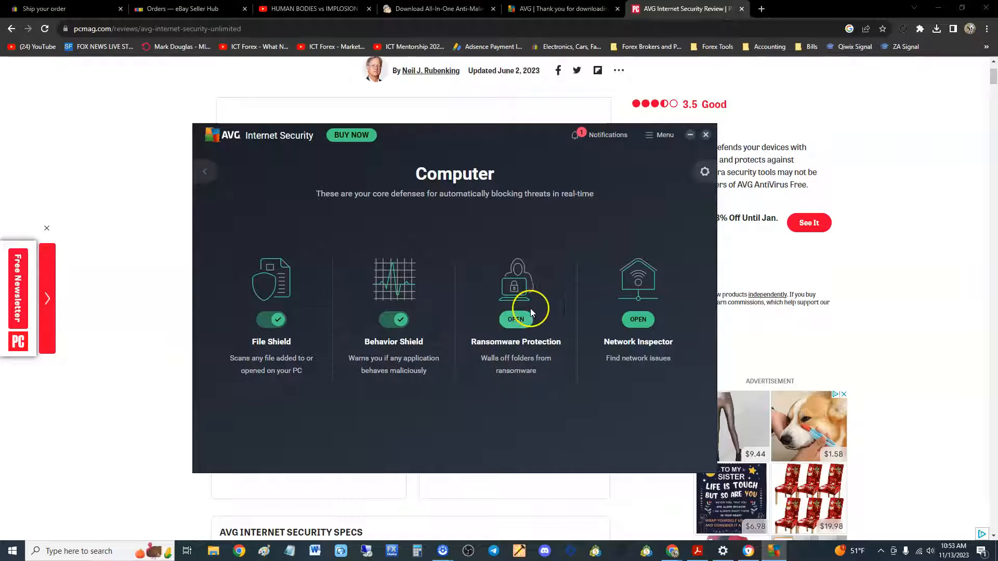
mouse_move(650, 331)
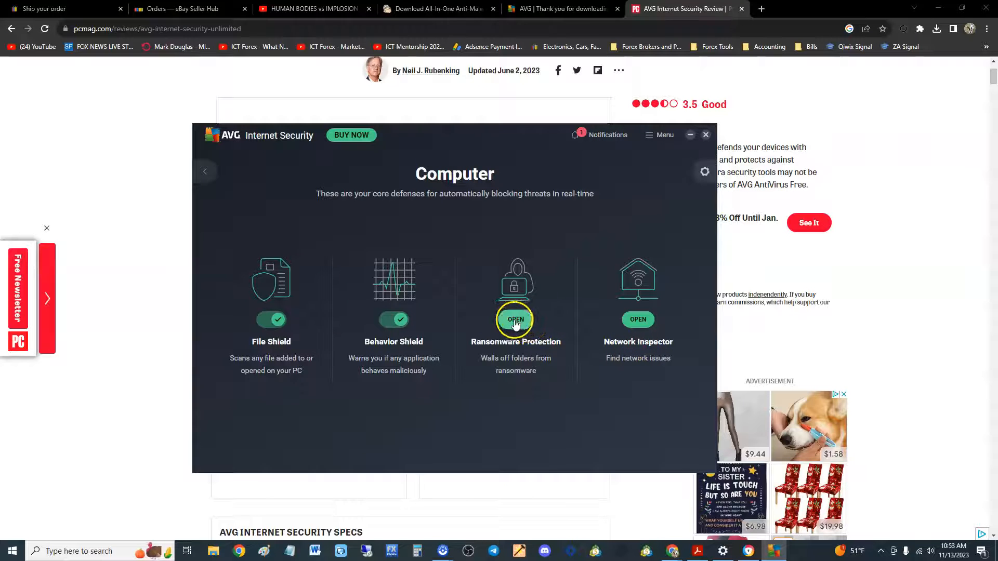
left_click(516, 319)
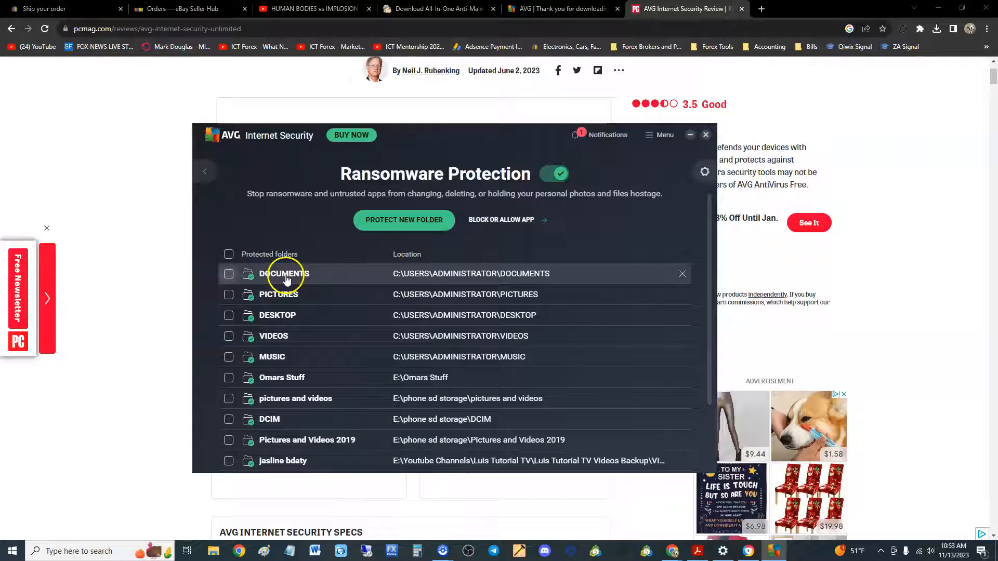
mouse_move(251, 291)
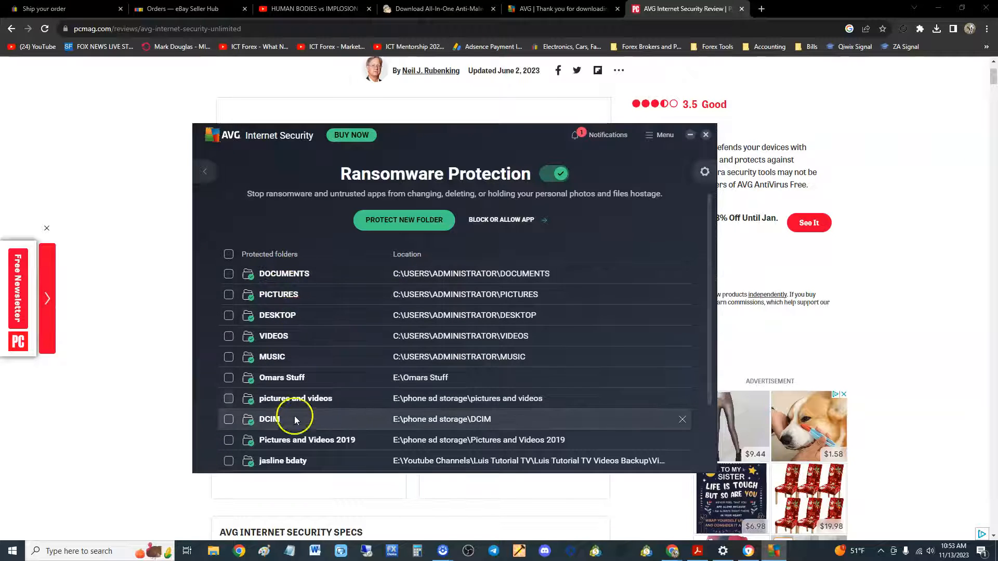
mouse_move(402, 386)
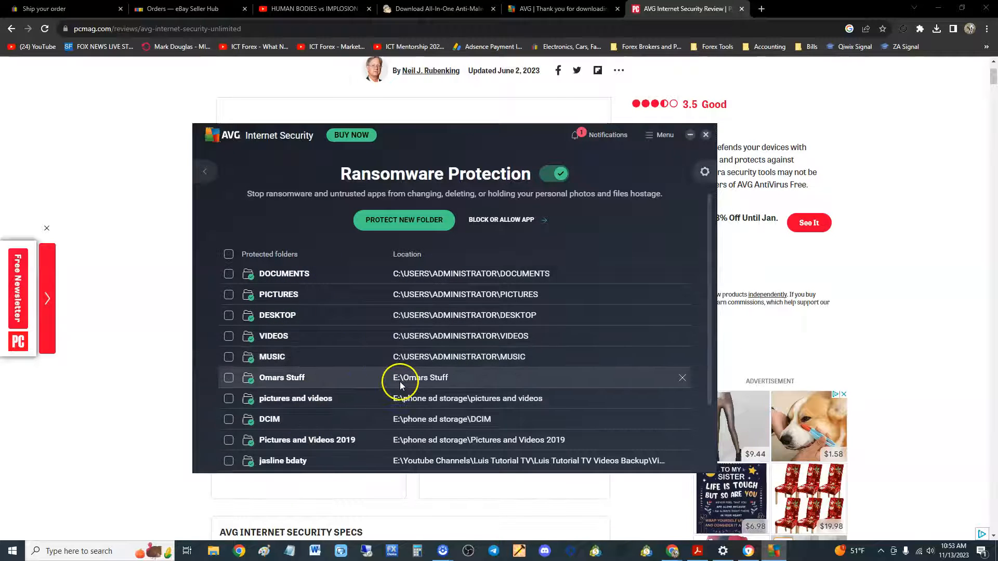
mouse_move(364, 273)
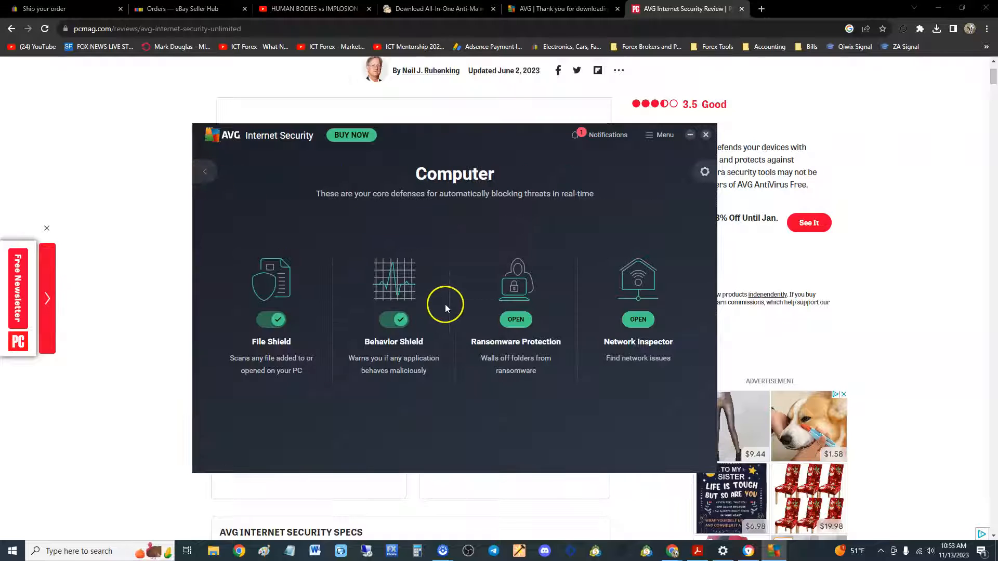
mouse_move(246, 192)
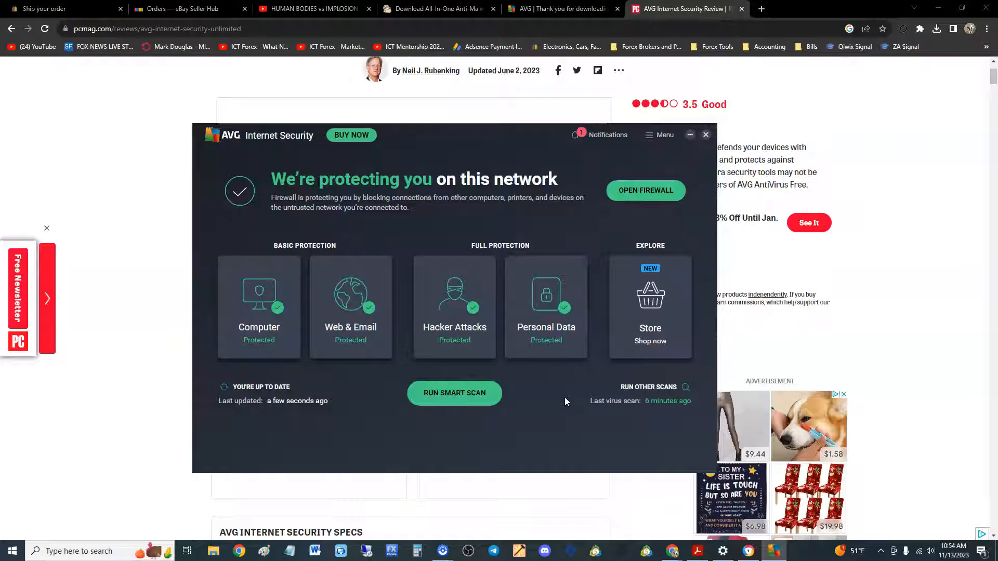
mouse_move(535, 325)
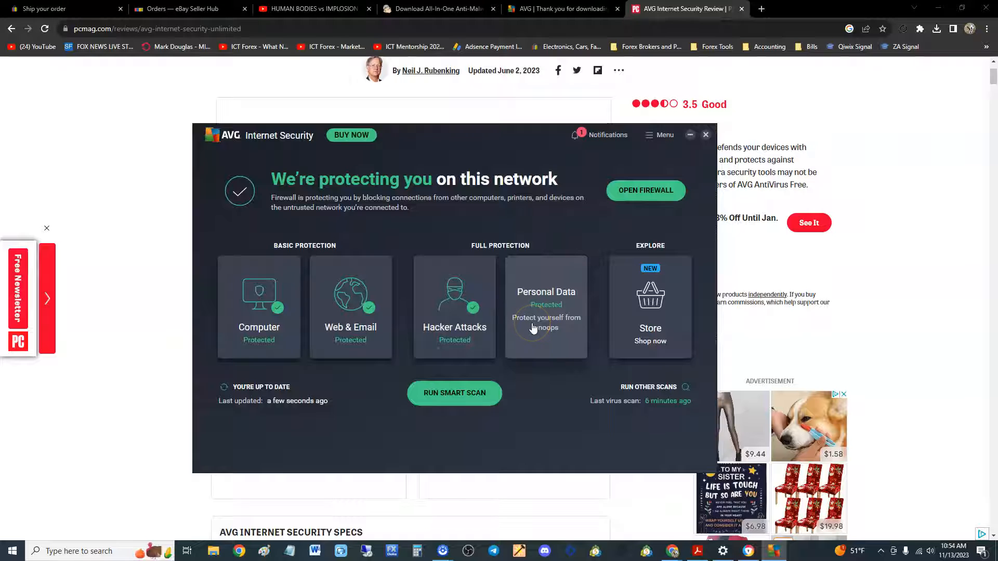
View Web & Email and Hacker Attacks features, check Remote Access Shield is on, then go back.
left_click(350, 308)
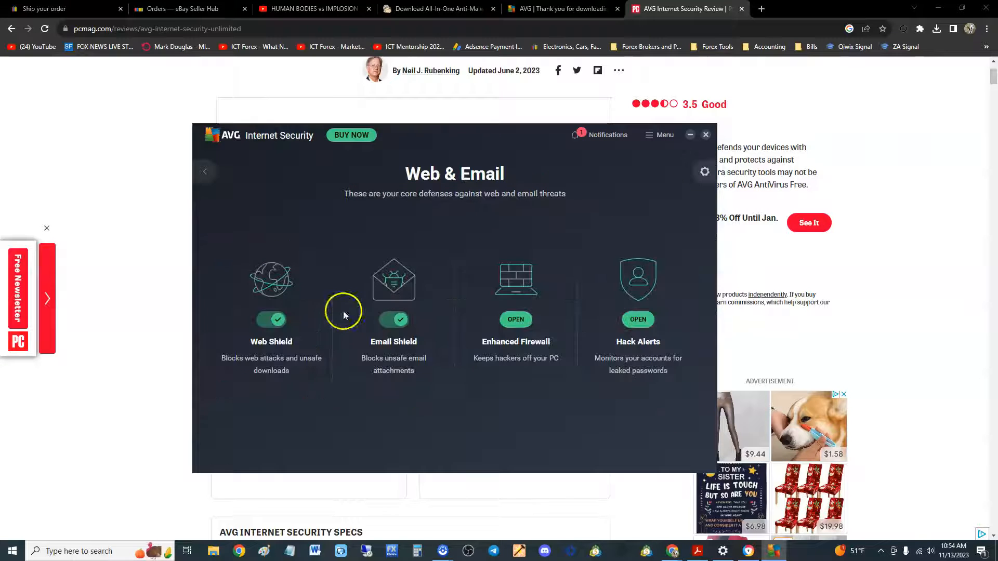
mouse_move(361, 373)
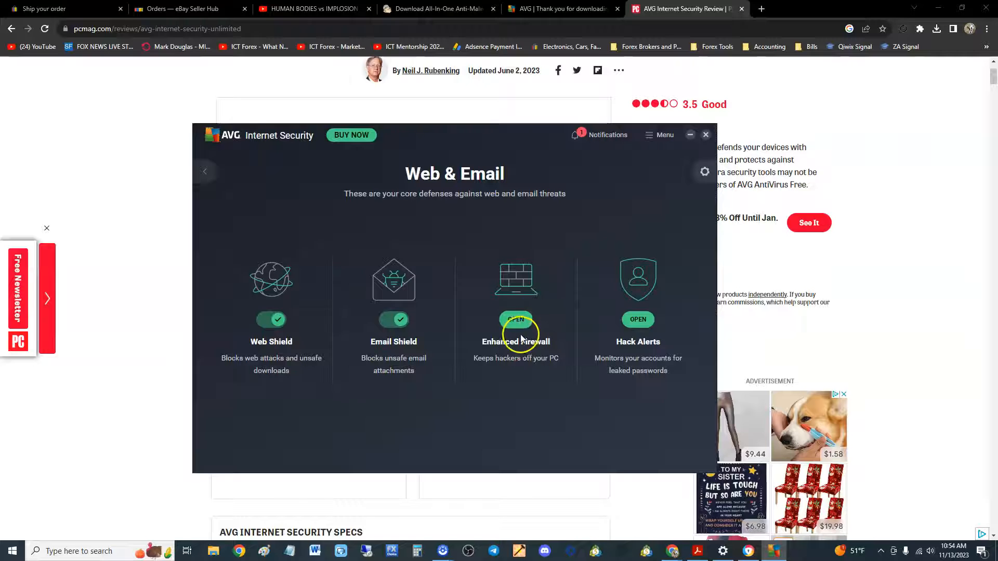
mouse_move(668, 367)
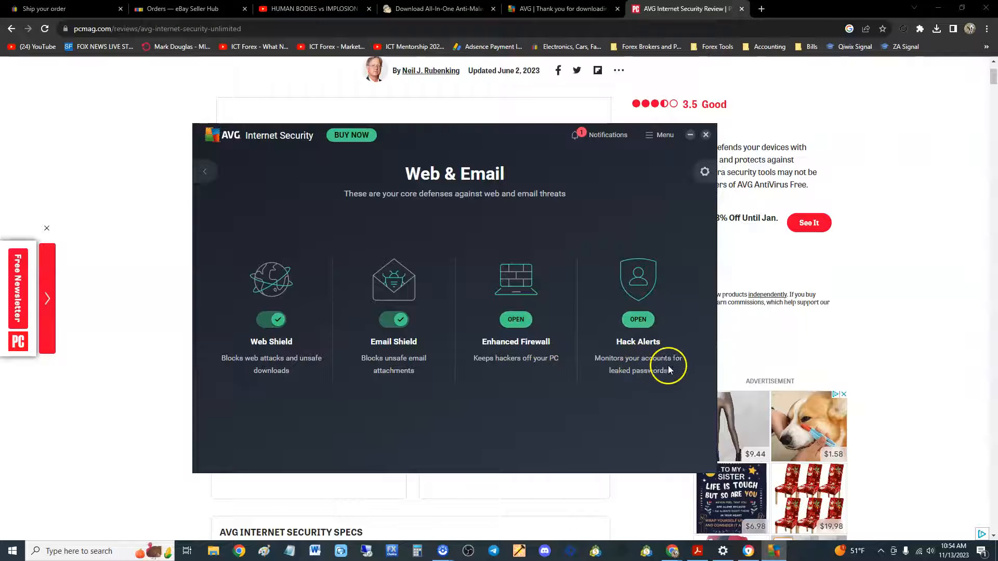
mouse_move(647, 335)
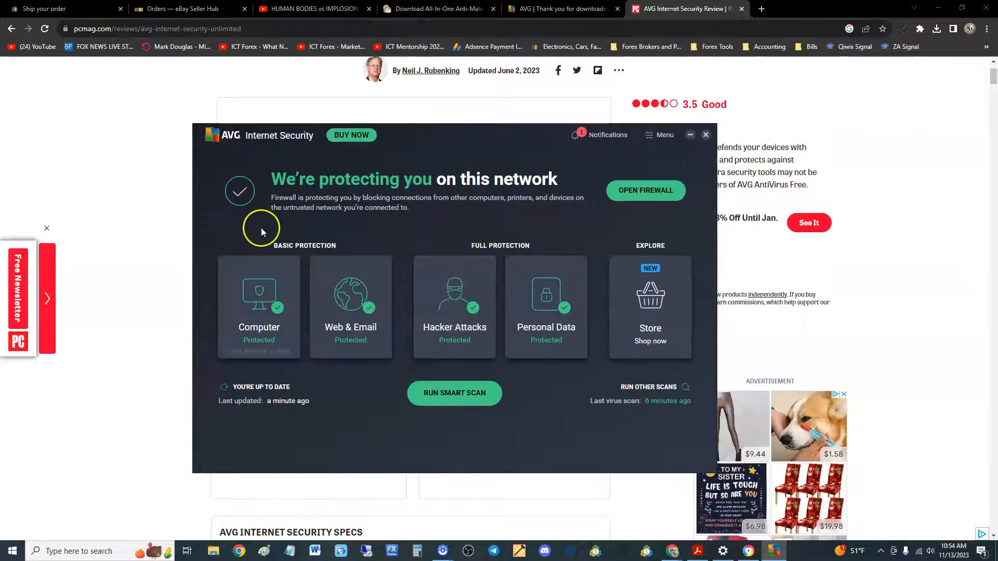
mouse_move(559, 404)
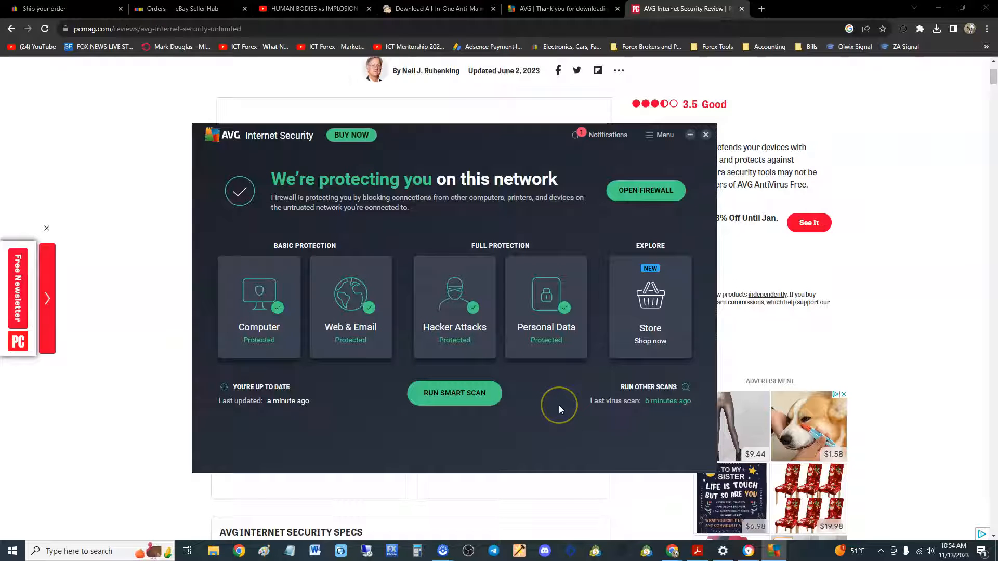
mouse_move(502, 382)
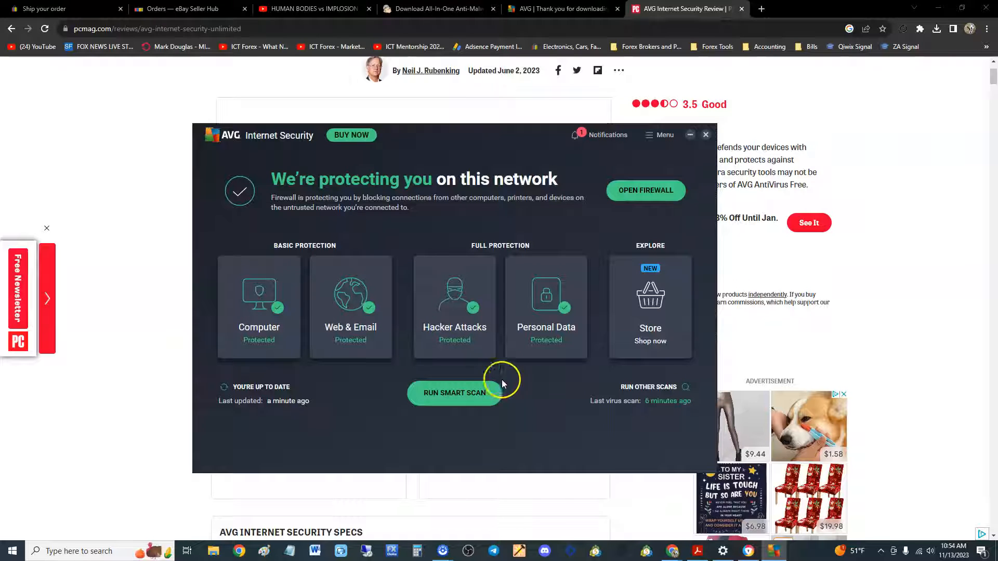
left_click(455, 306)
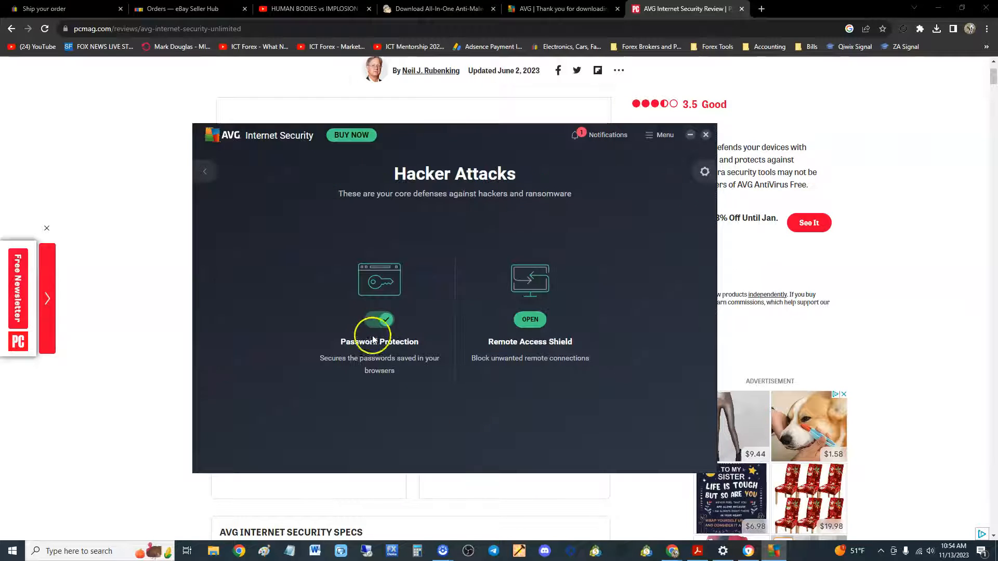
mouse_move(560, 347)
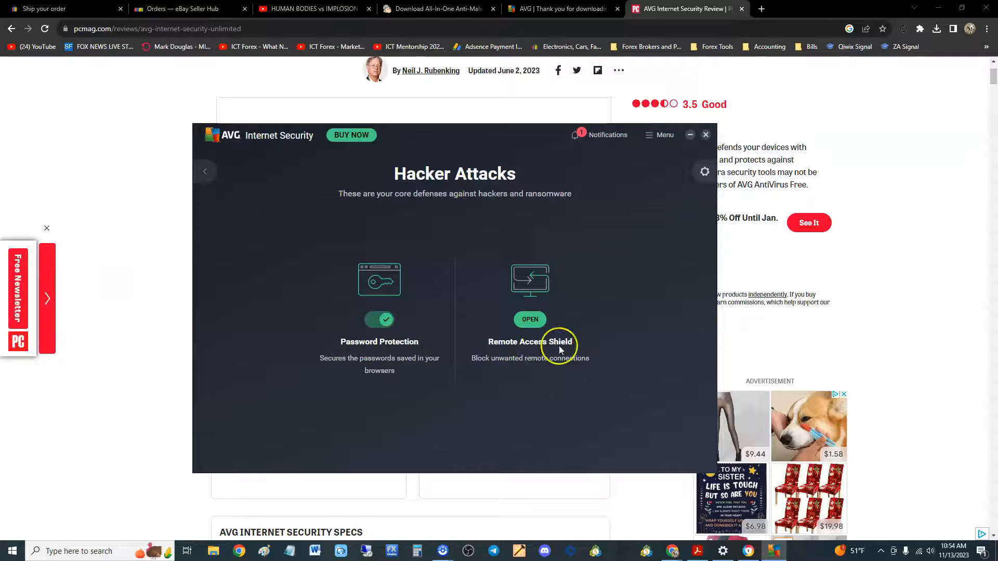
mouse_move(577, 368)
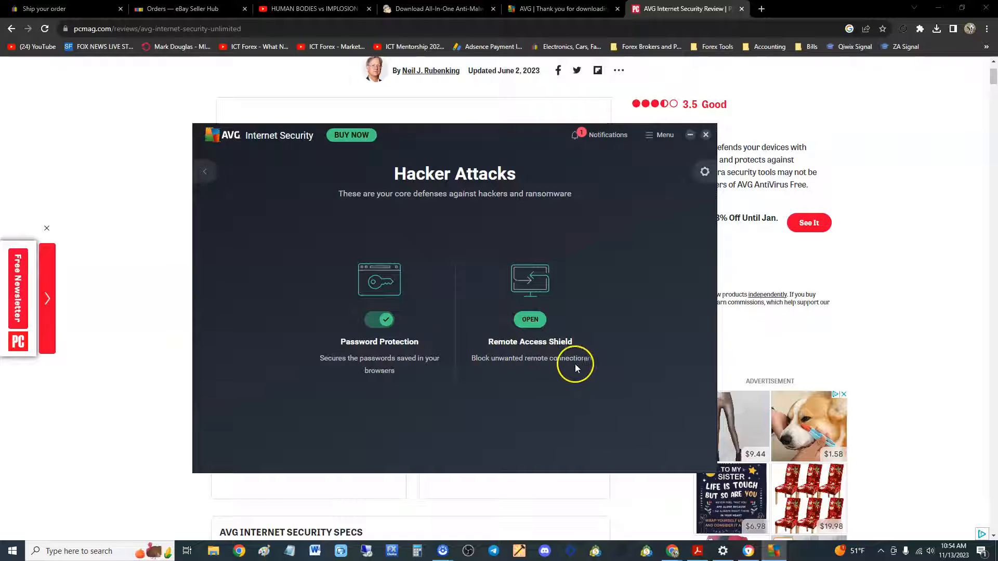
left_click(530, 320)
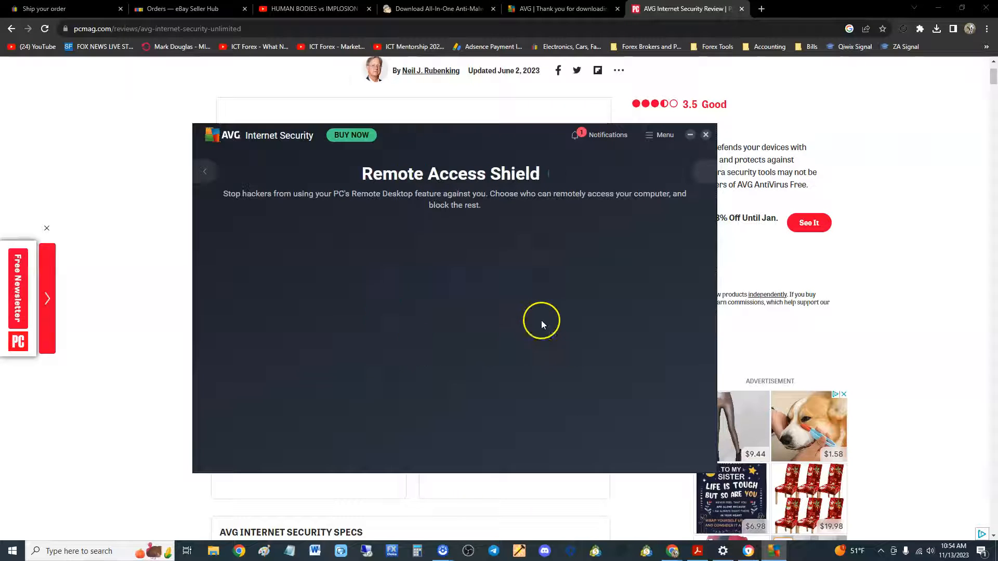
left_click(547, 173)
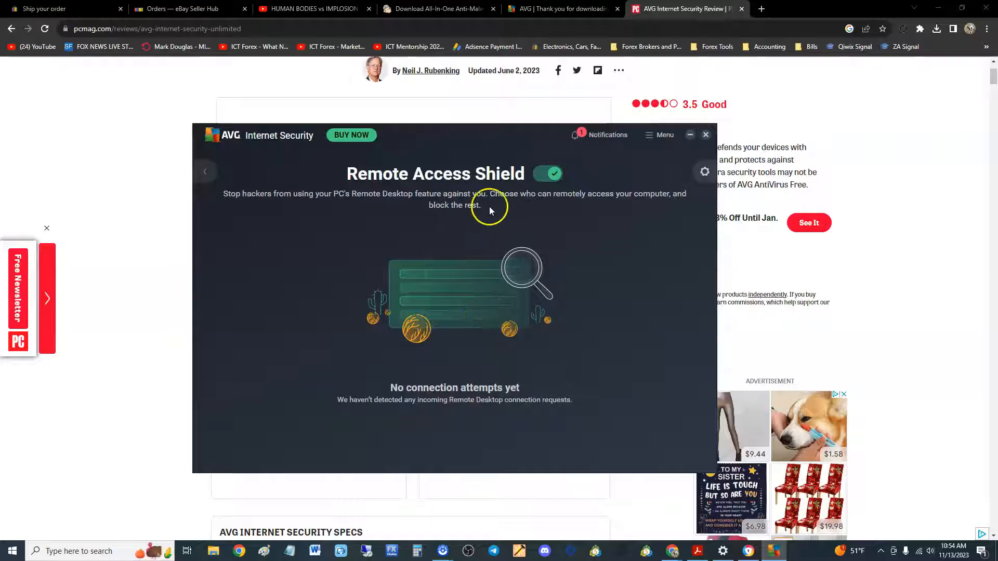
mouse_move(498, 330)
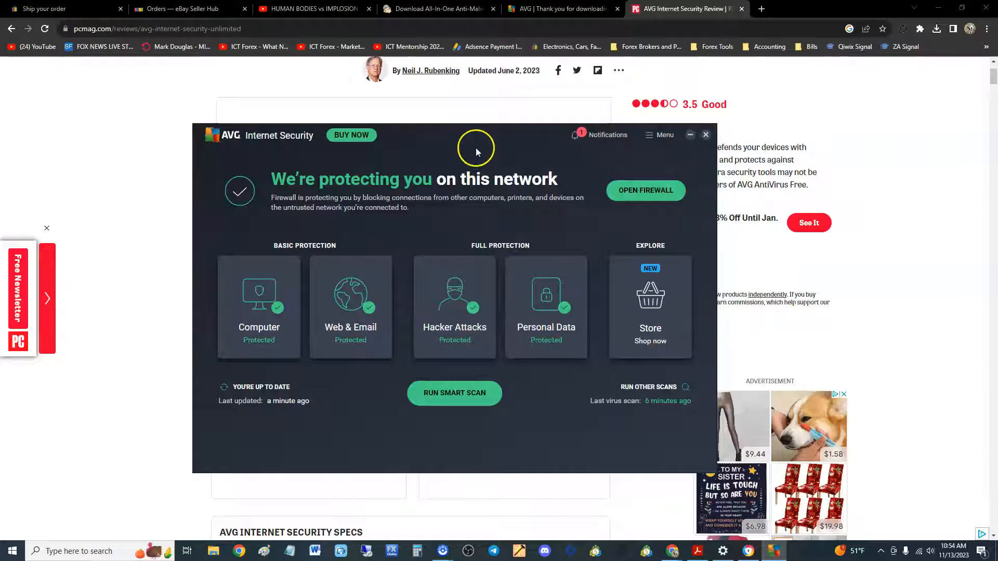
mouse_move(490, 424)
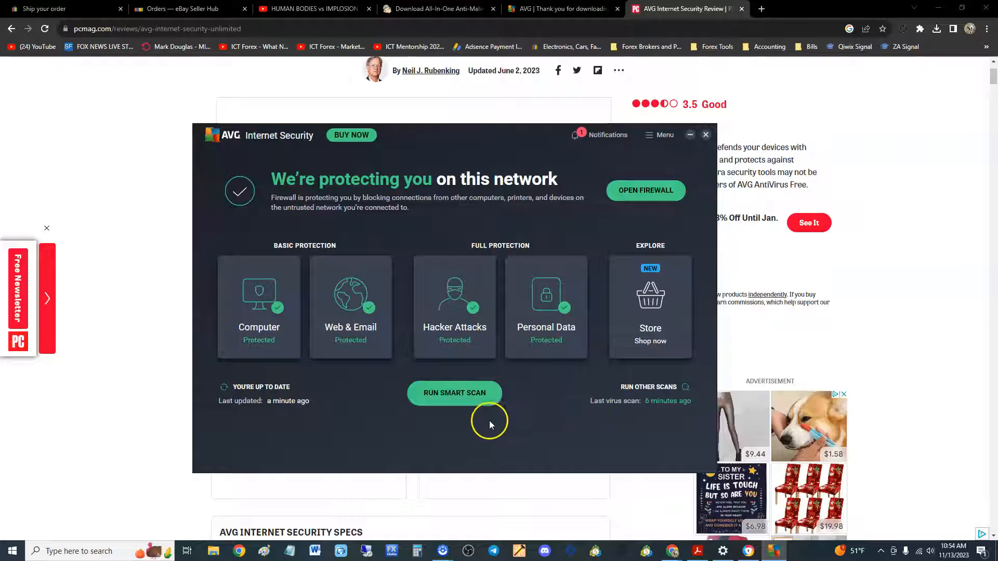
mouse_move(432, 398)
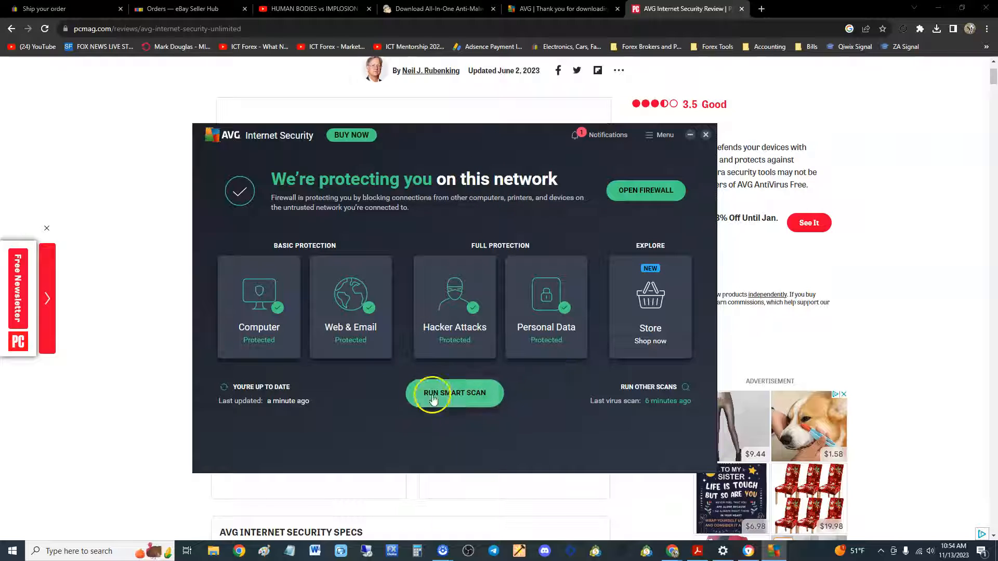
mouse_move(489, 412)
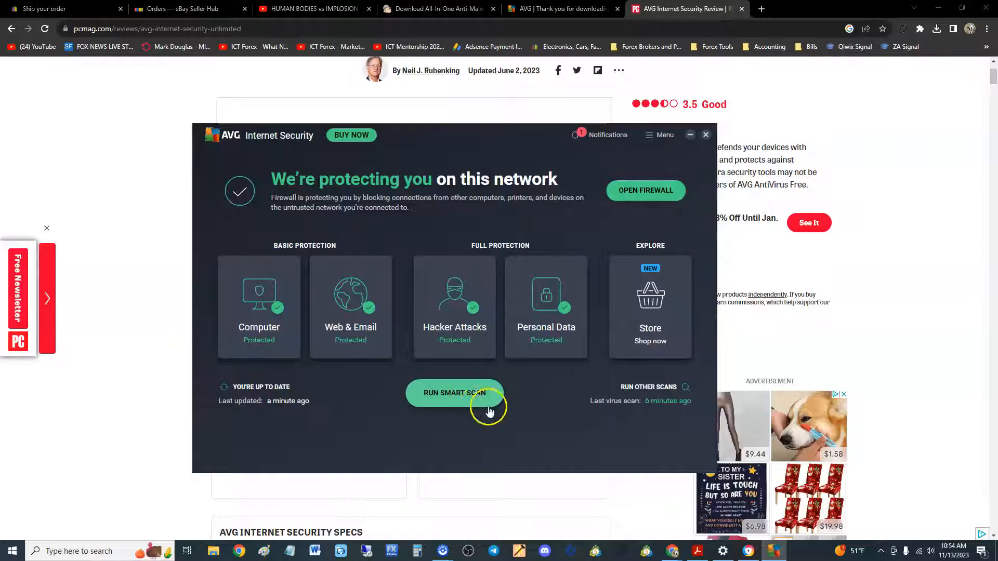
mouse_move(538, 406)
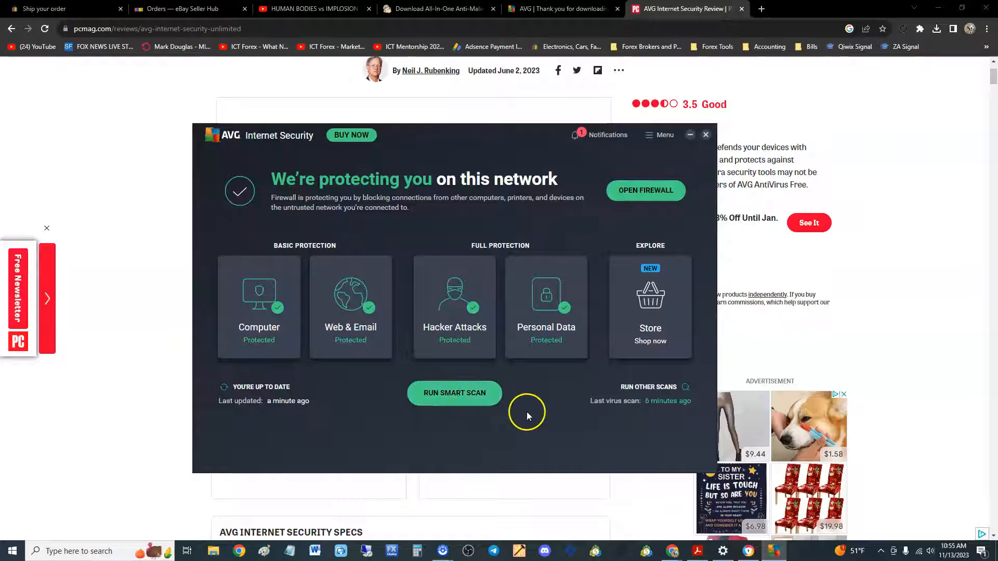
mouse_move(645, 393)
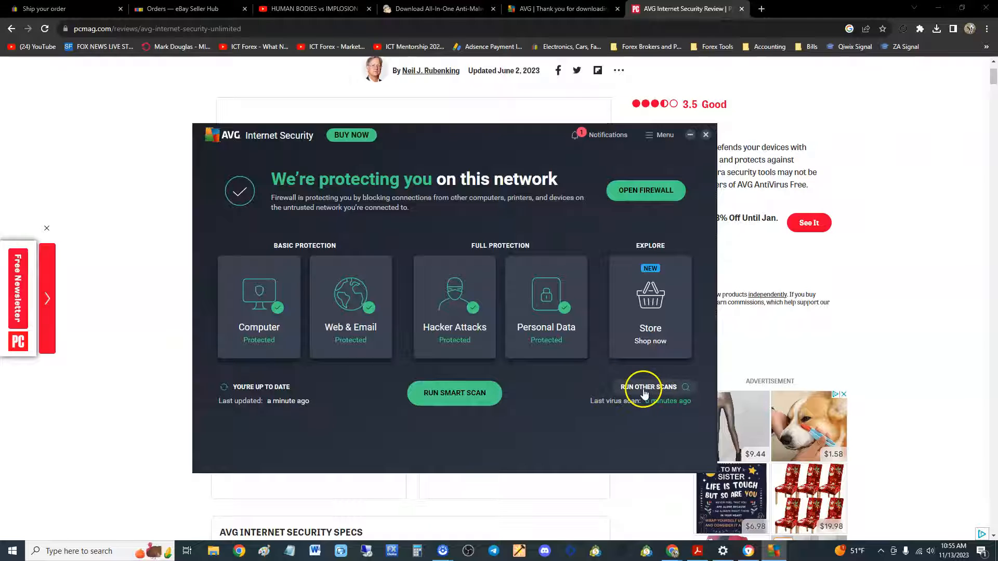
Start a Deep Scan and return to the overview while it runs in the background.
left_click(649, 386)
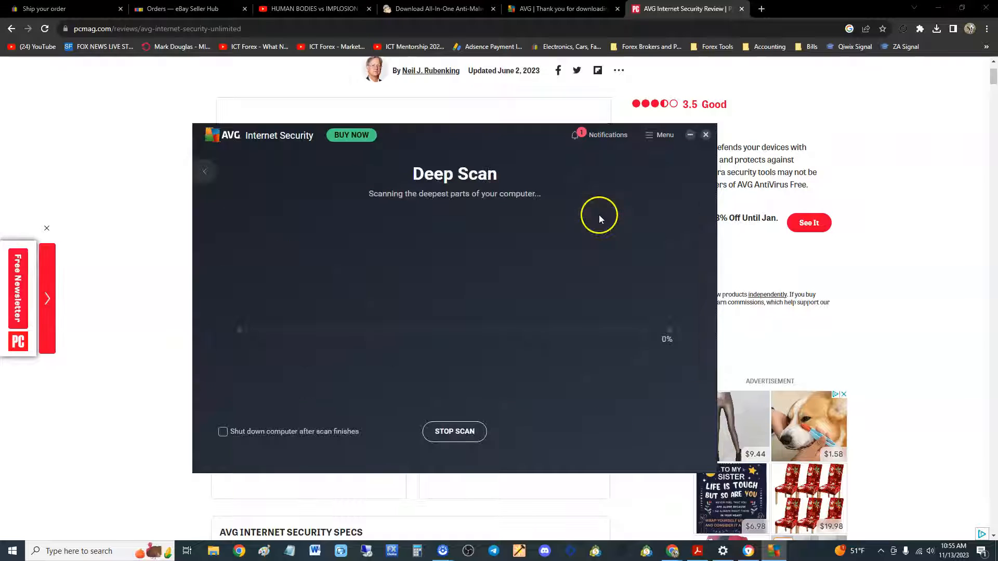
mouse_move(490, 295)
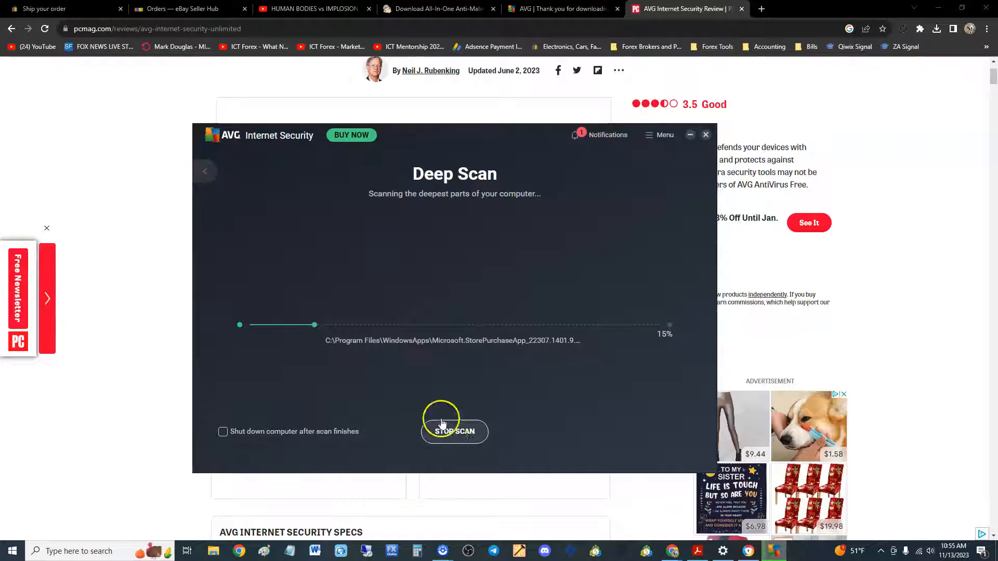
left_click(455, 431)
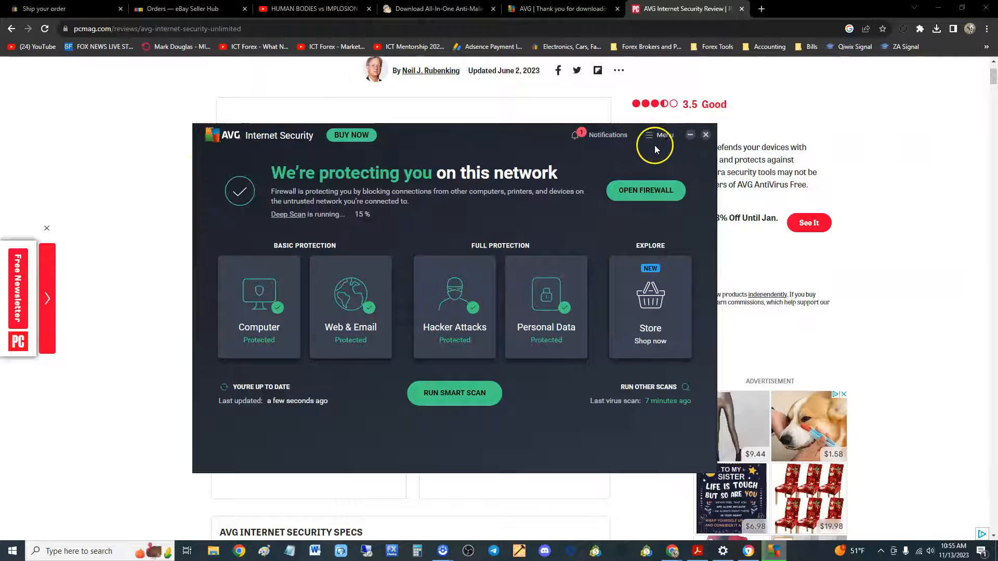
Browse Settings through Update, Exceptions, Blocked & Allowed apps and Basic protection.
left_click(650, 136)
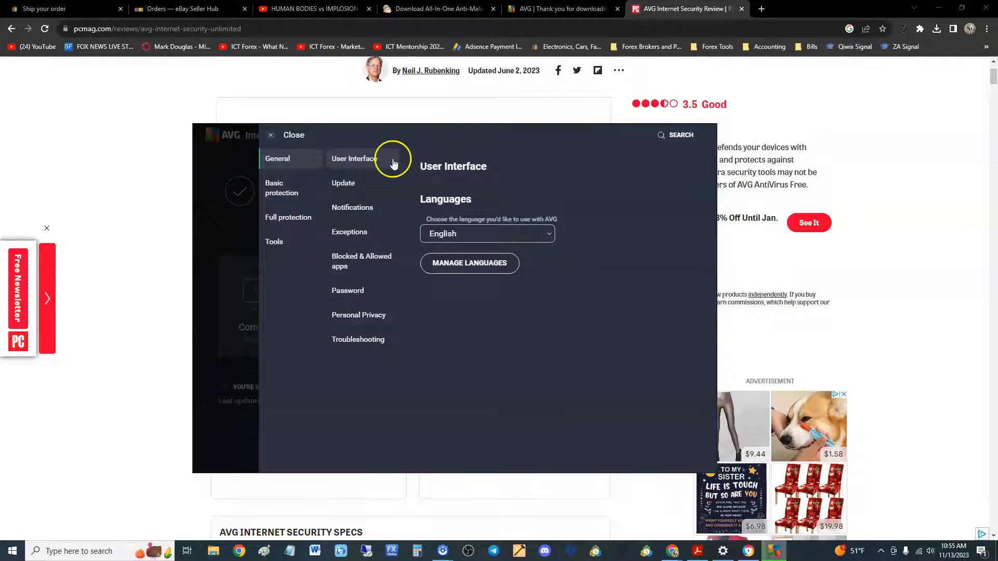
left_click(343, 183)
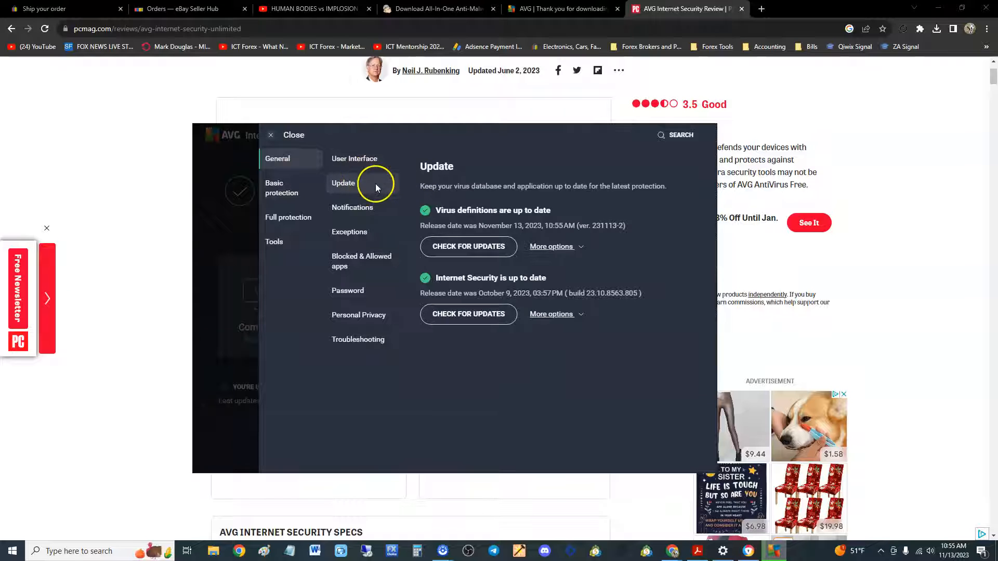
left_click(349, 232)
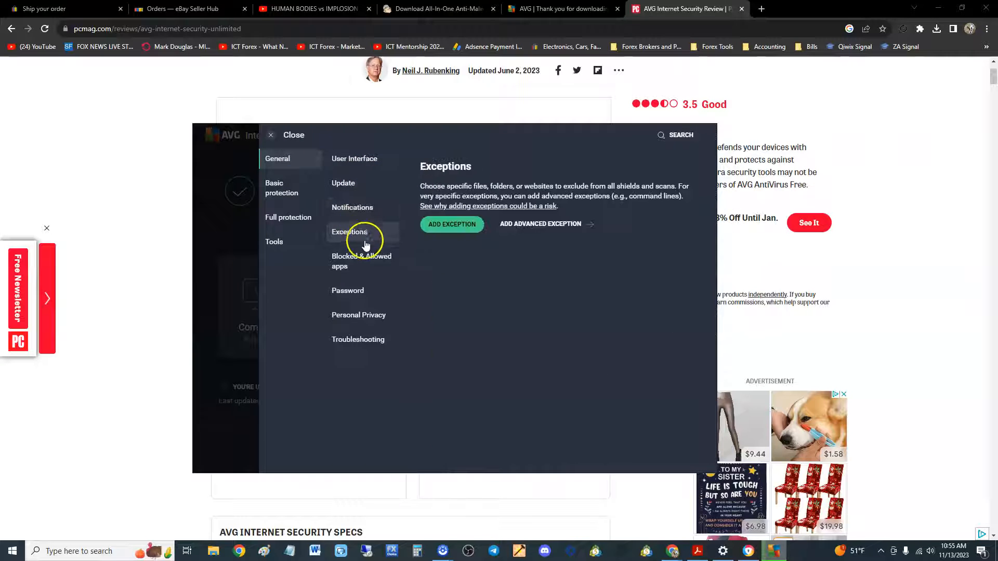
left_click(282, 188)
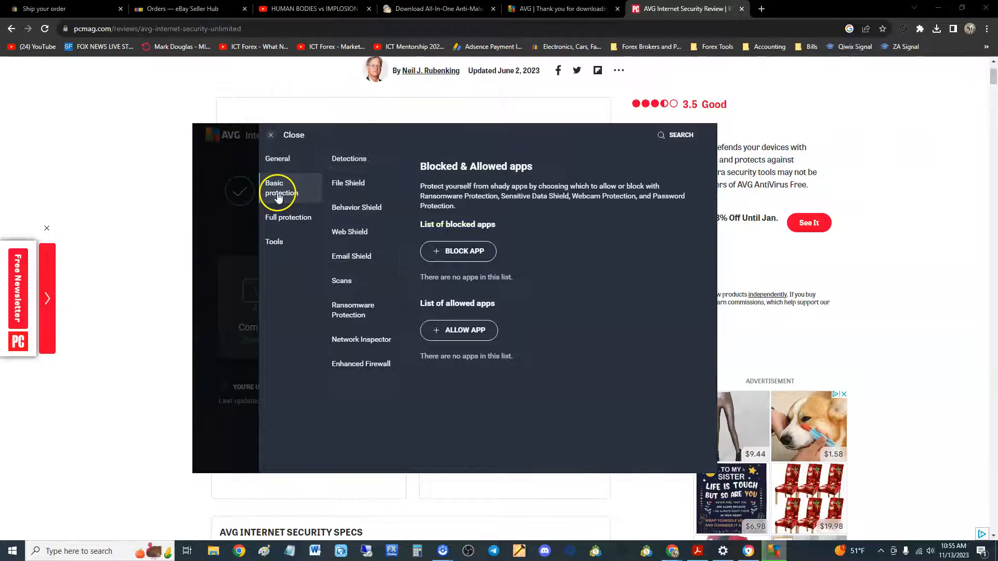
left_click(348, 158)
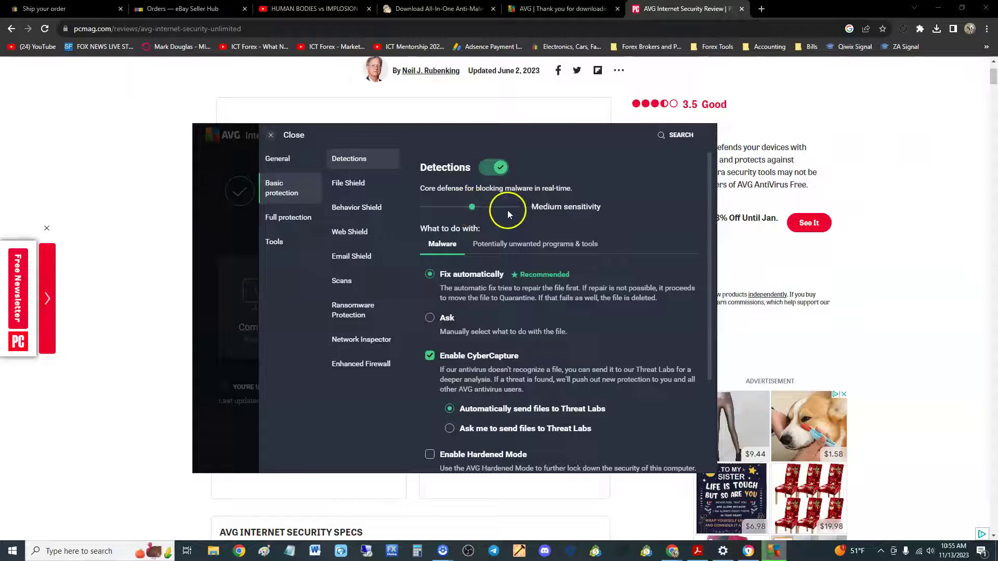
Move detection sensitivity to High and back to Medium, then view Full protection settings.
left_click_drag(472, 207, 520, 207)
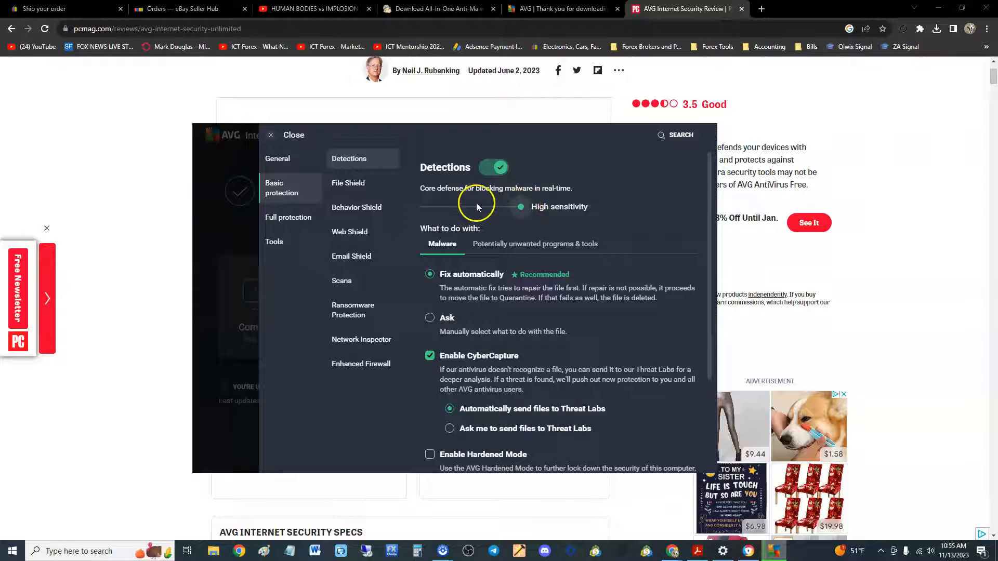
left_click_drag(520, 206, 472, 206)
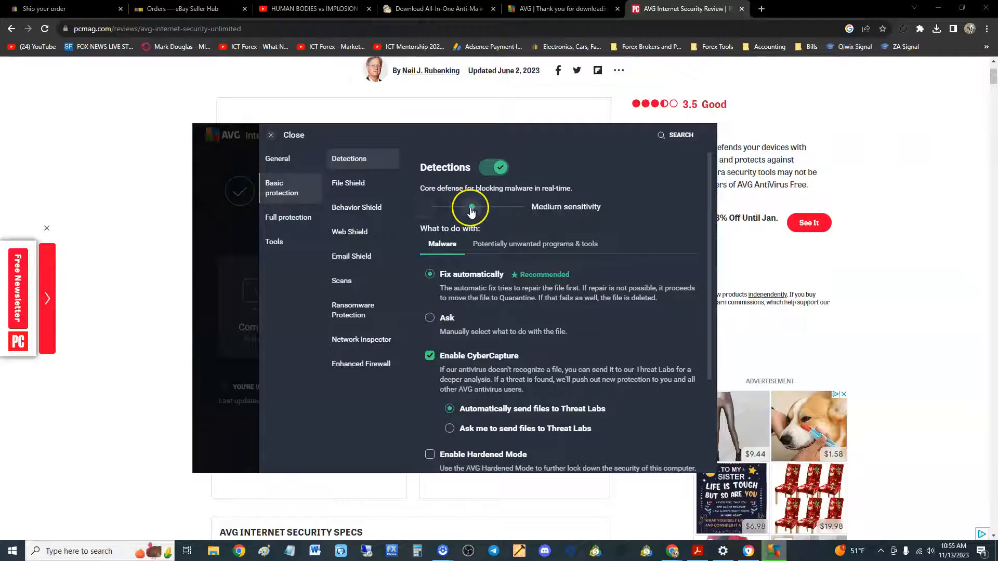
scroll("down", 3)
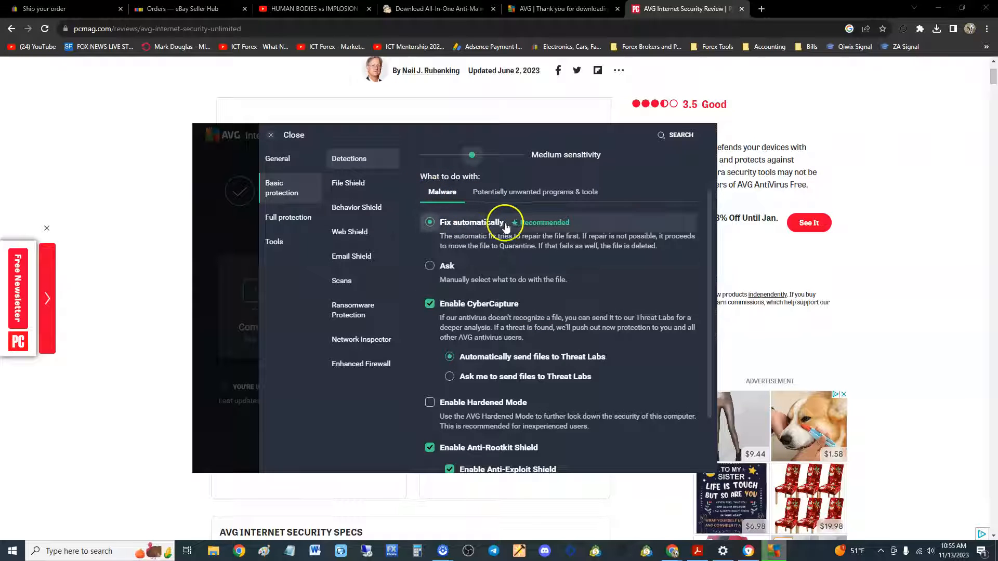
scroll("down", 3)
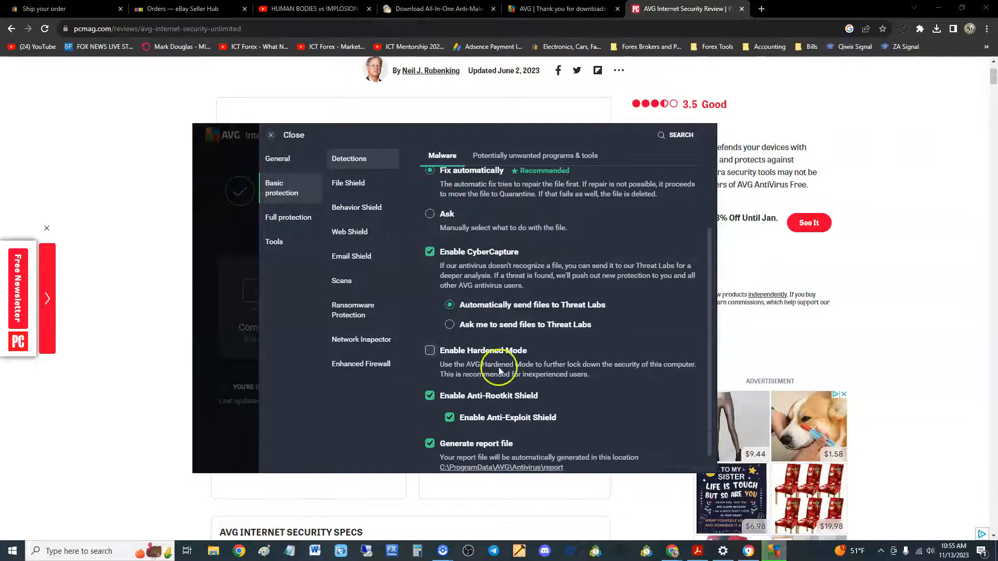
left_click(288, 218)
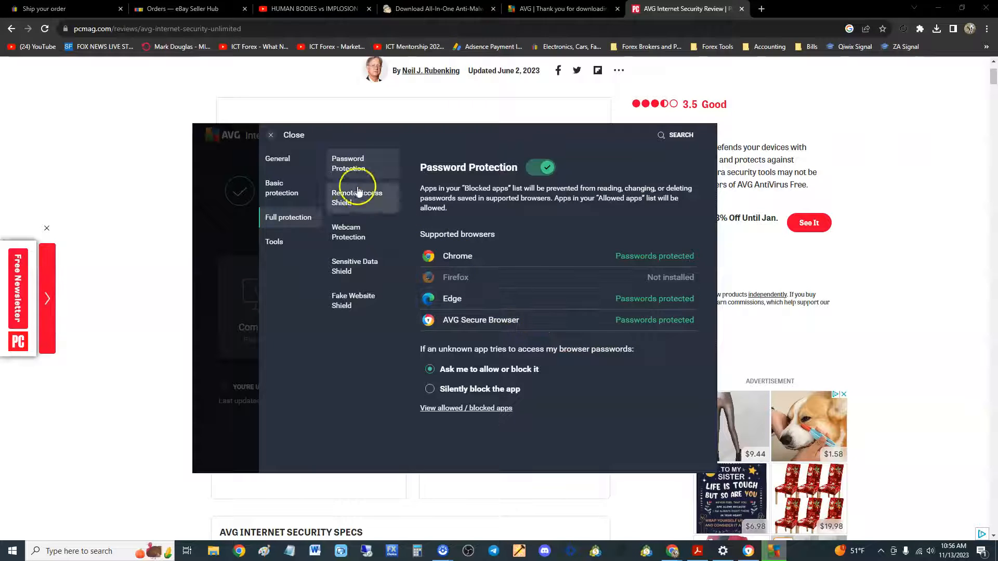
View the Data Shredder options under Tools settings and close the settings.
left_click(275, 242)
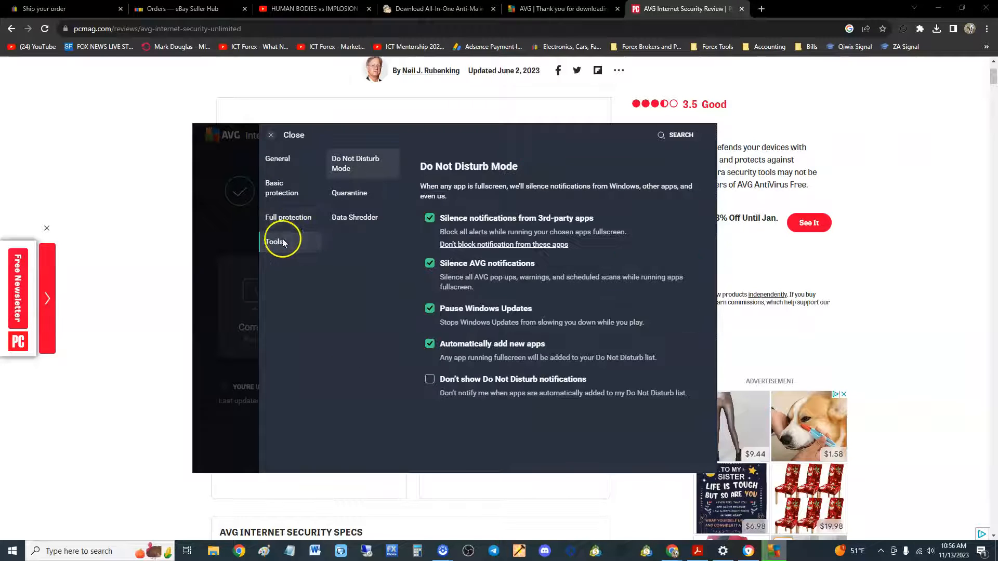
mouse_move(368, 249)
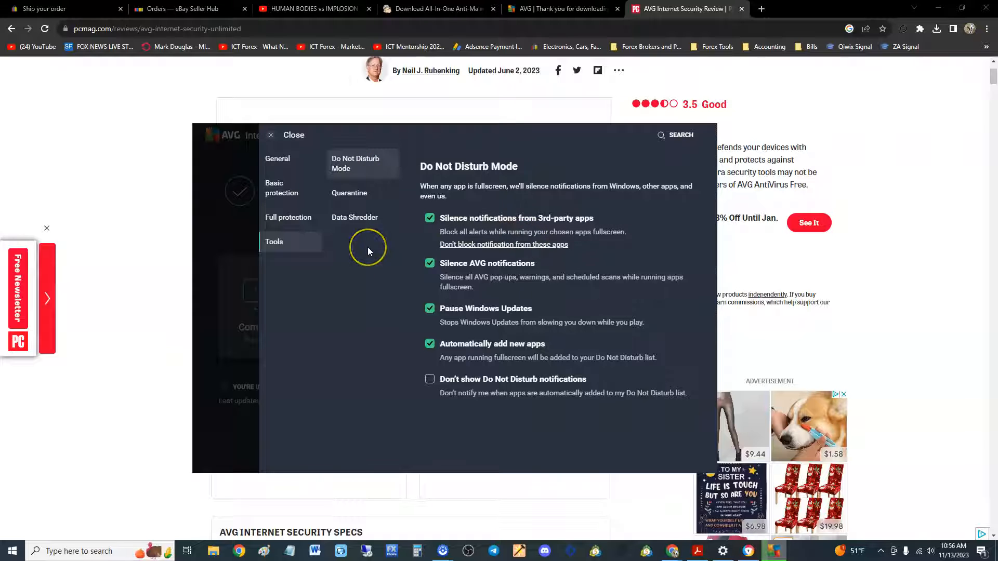
mouse_move(349, 193)
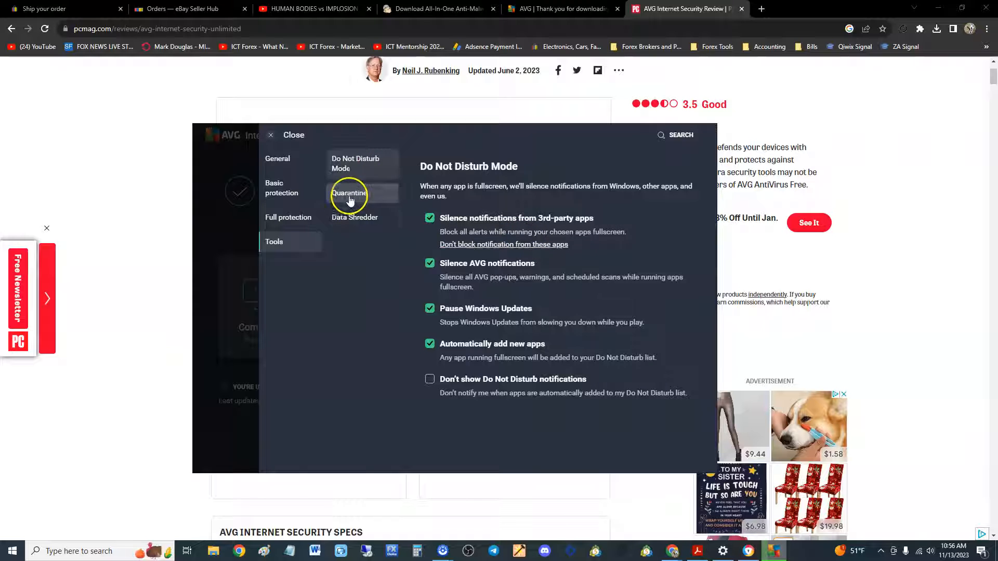
left_click(355, 217)
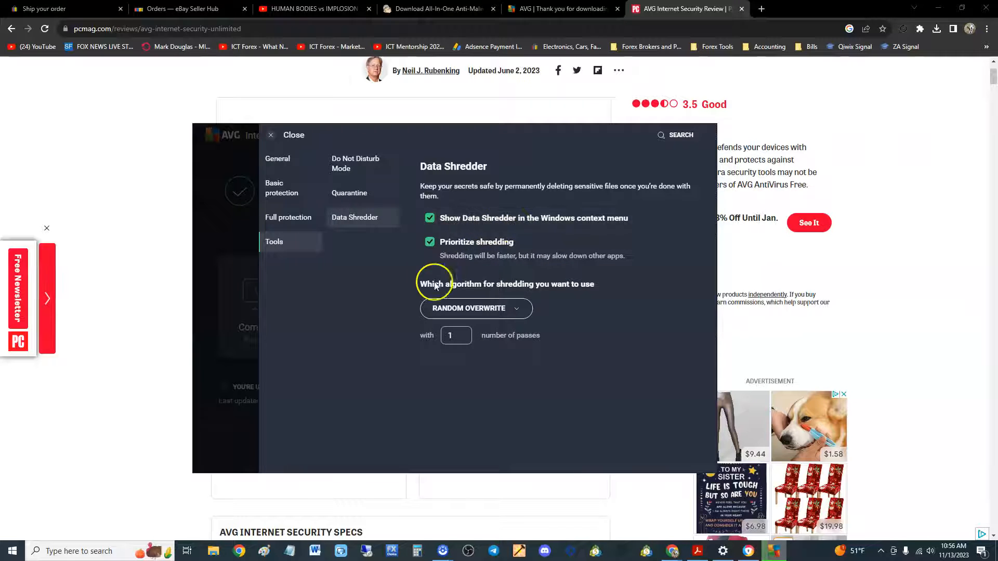
left_click(270, 135)
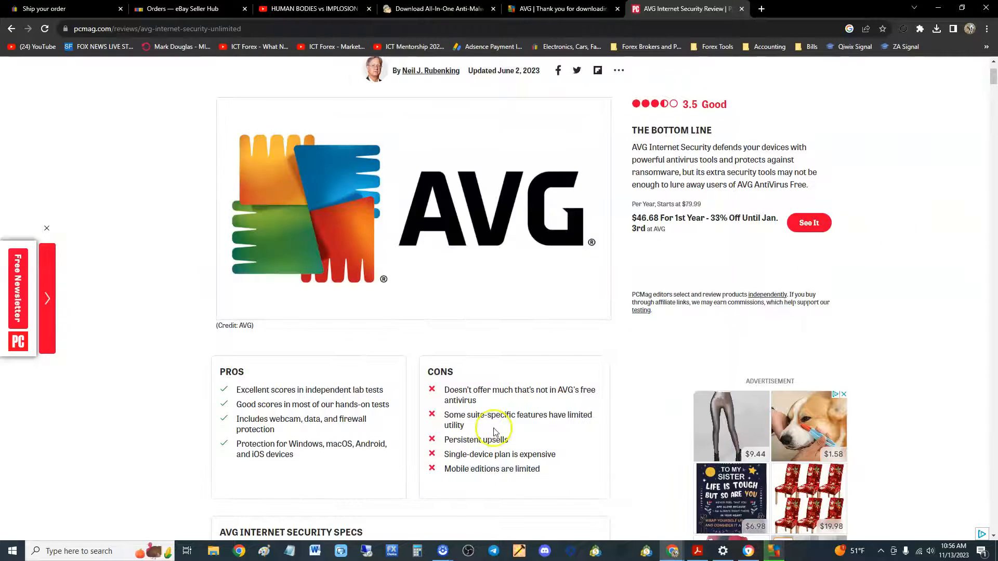
Scroll the review down to the Aggregate Lab Results table and on to the Malware Protection Tests chart.
scroll("down", 3)
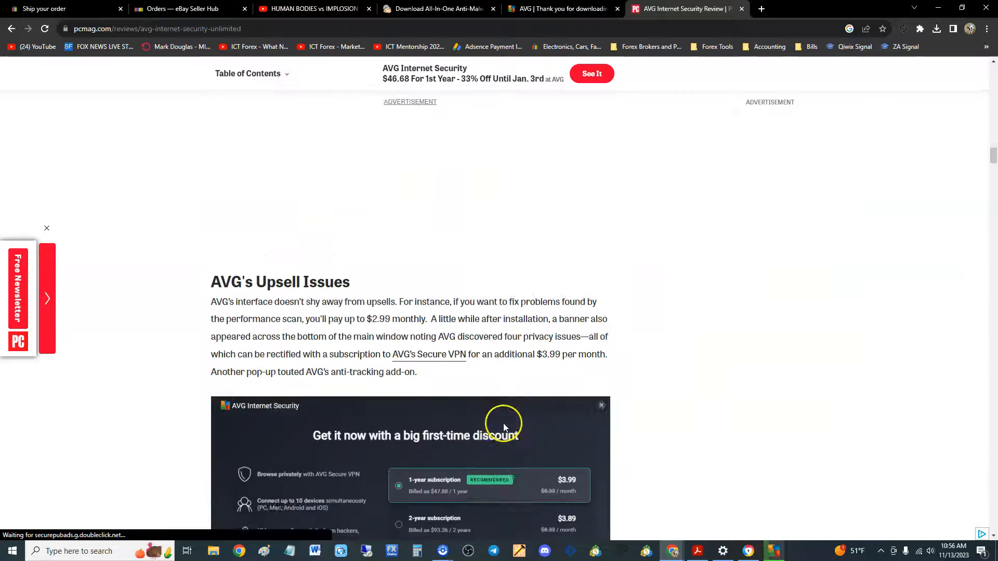
scroll("down", 3)
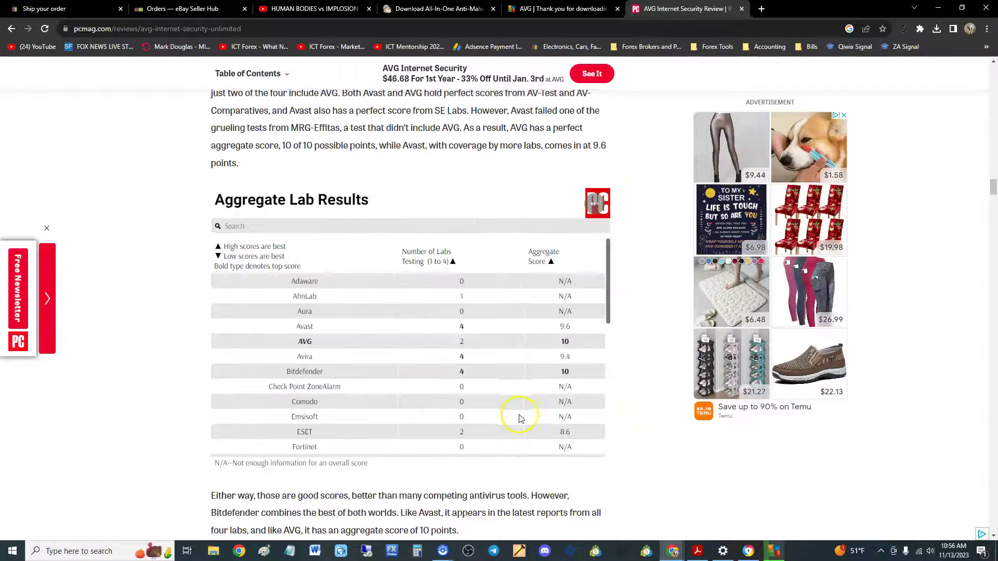
scroll("down", 3)
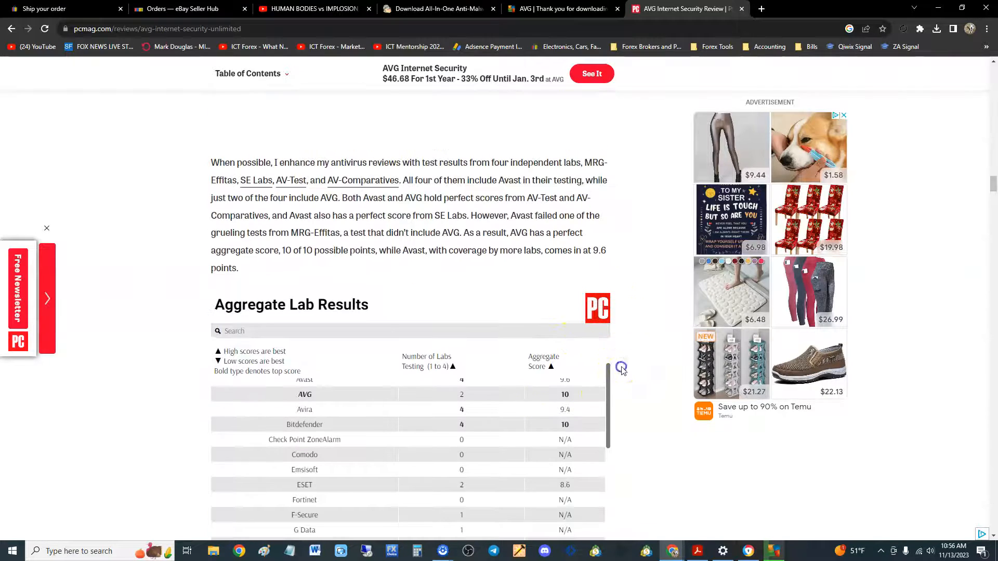
scroll("down", 3)
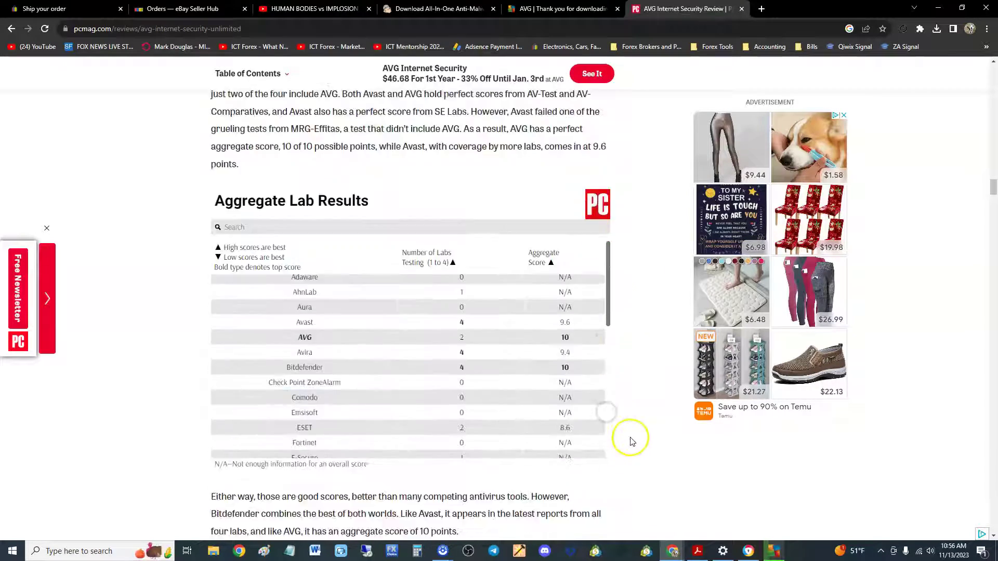
mouse_move(463, 347)
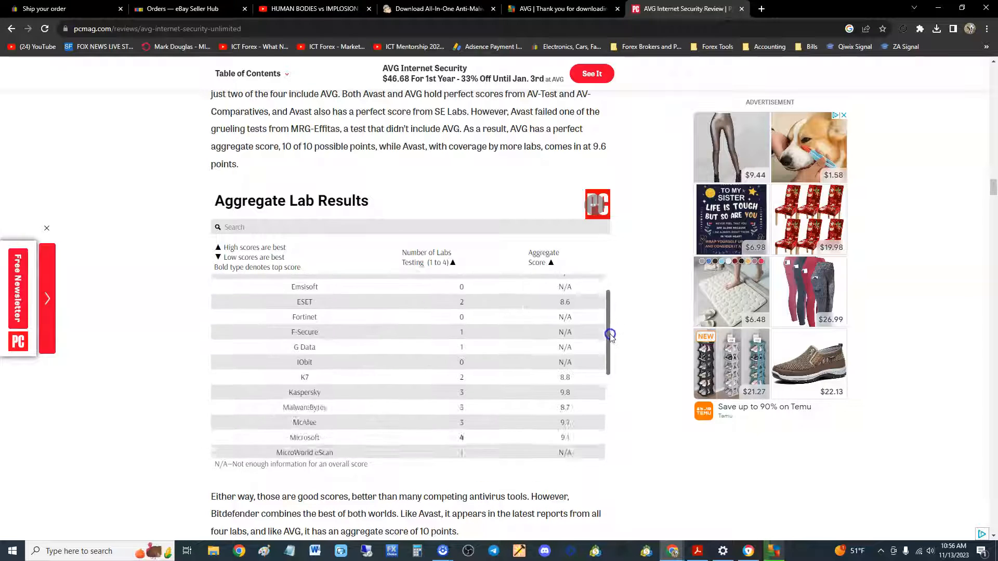
scroll("up", 3)
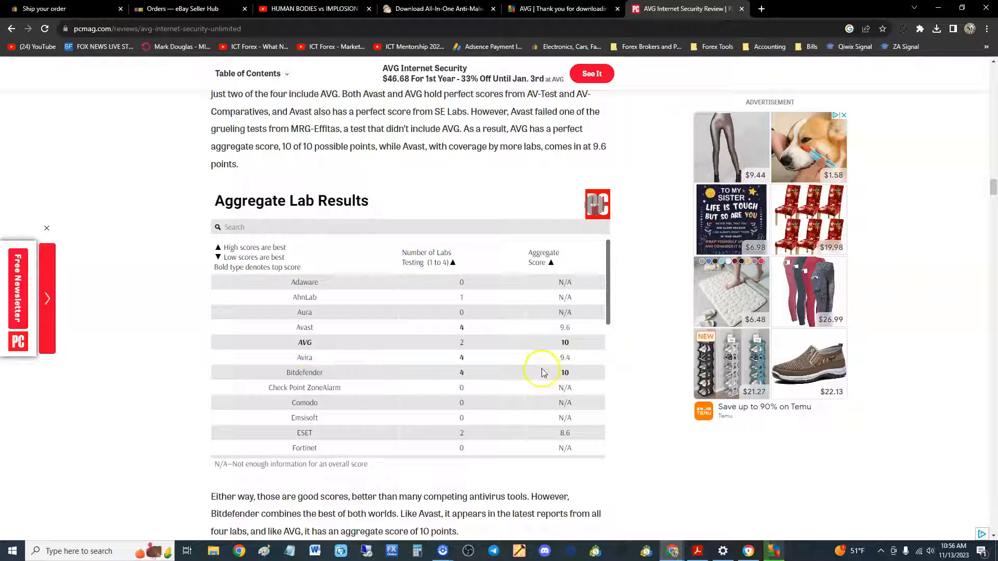
mouse_move(588, 356)
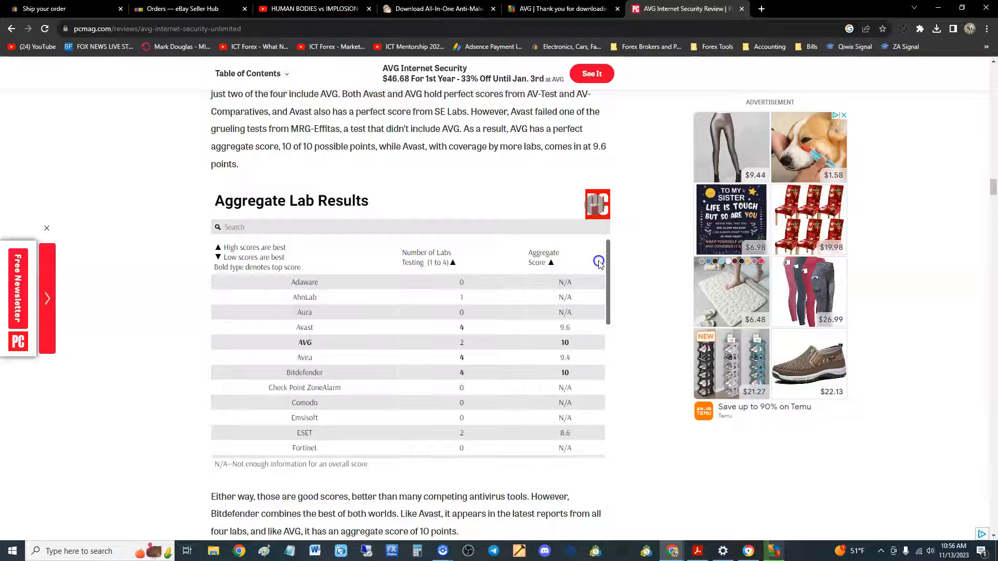
mouse_move(632, 335)
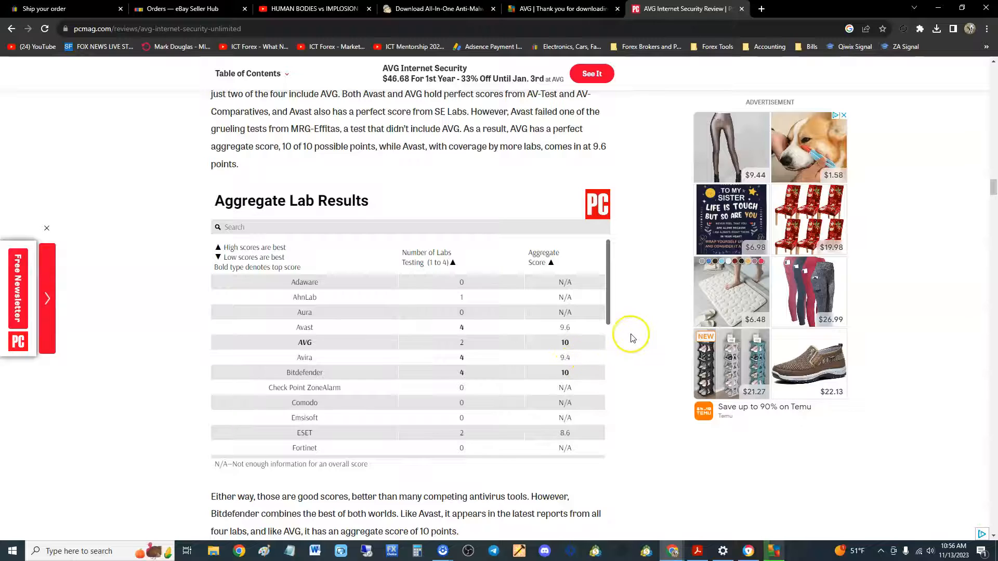
scroll("down", 3)
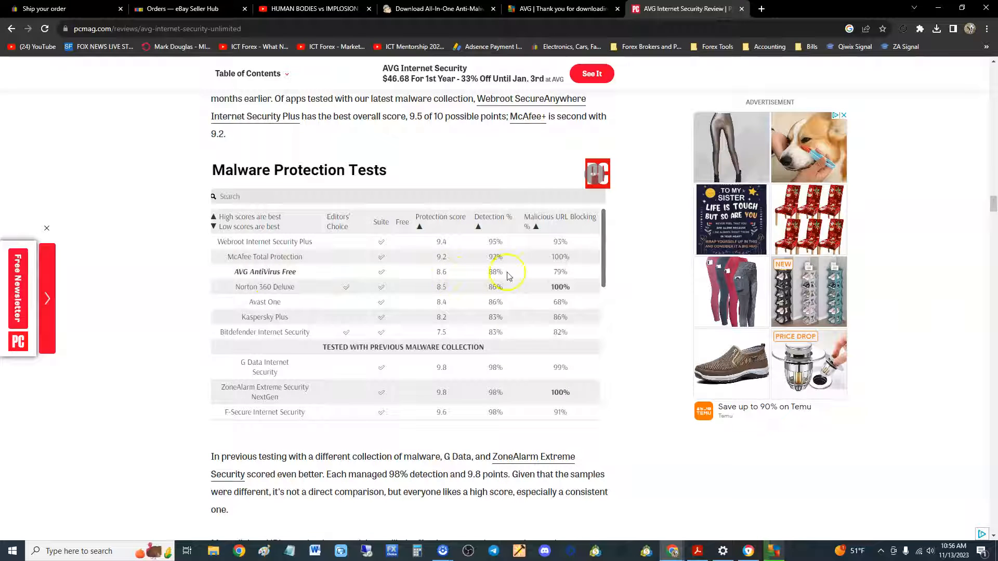
mouse_move(572, 273)
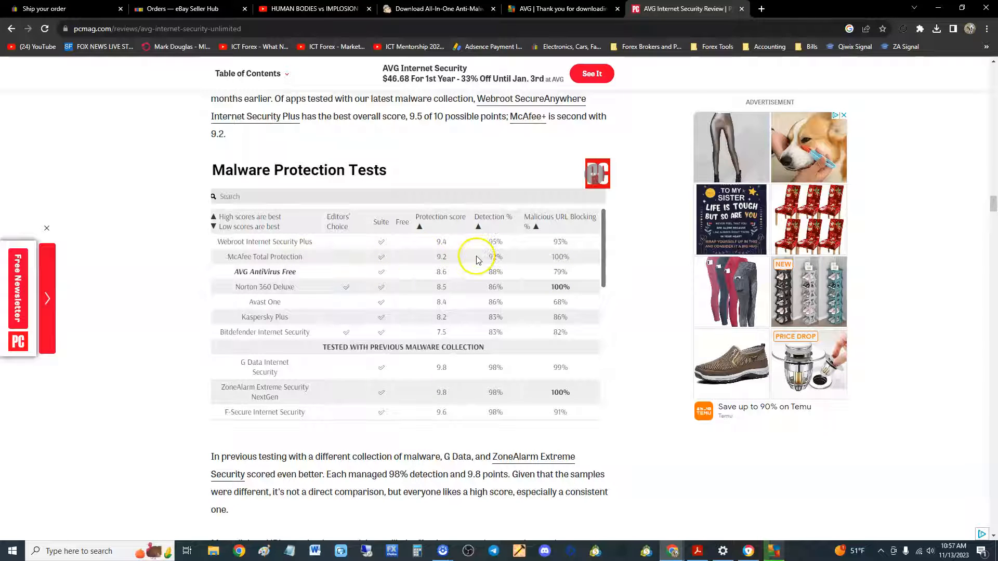
mouse_move(603, 246)
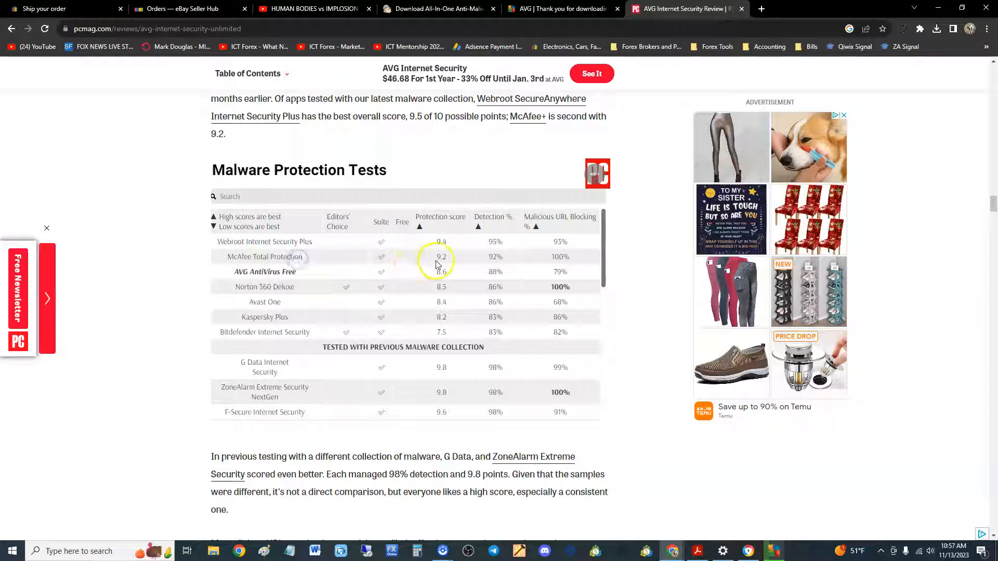
mouse_move(256, 248)
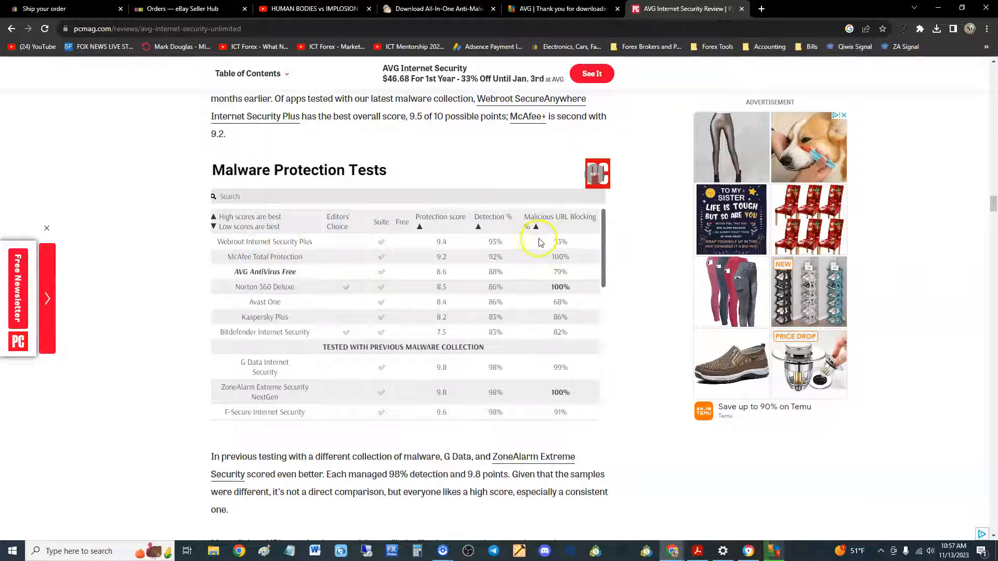
mouse_move(484, 278)
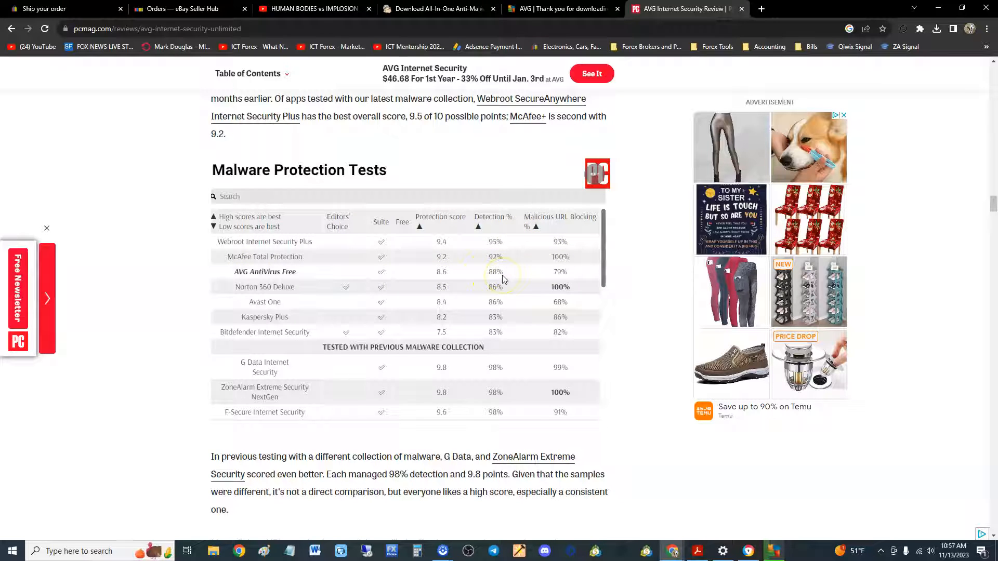
mouse_move(551, 269)
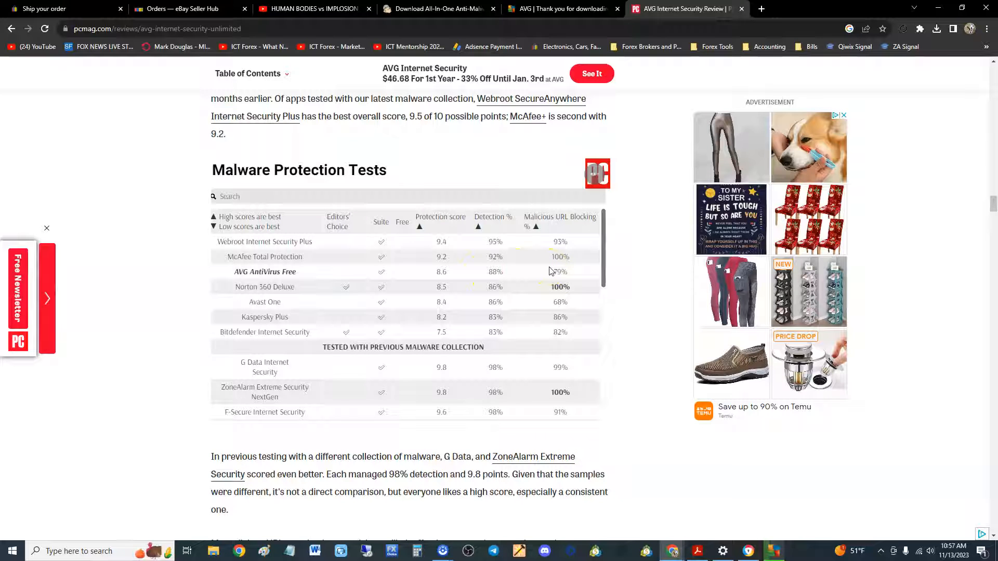
scroll("down", 3)
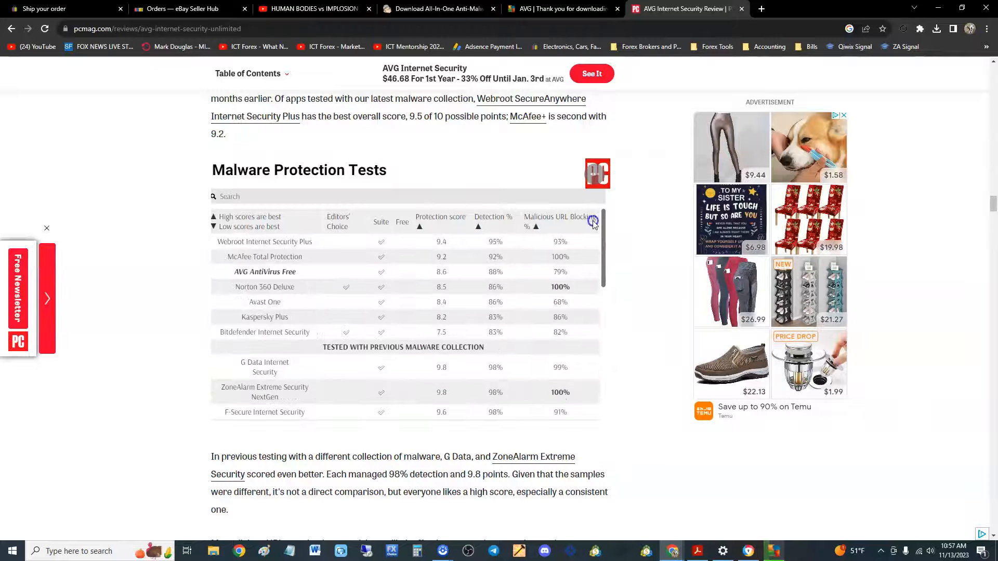
scroll("down", 3)
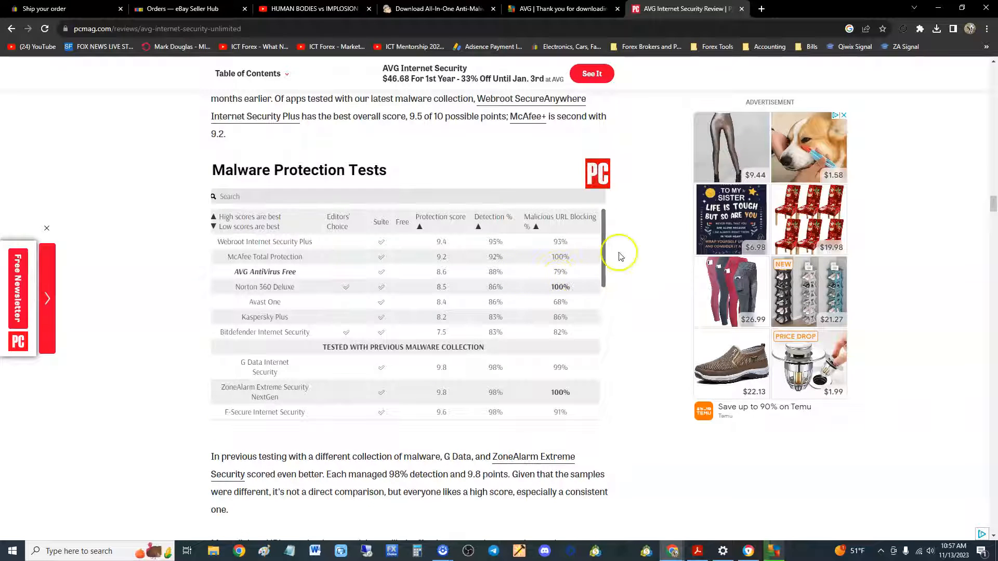
scroll("down", 3)
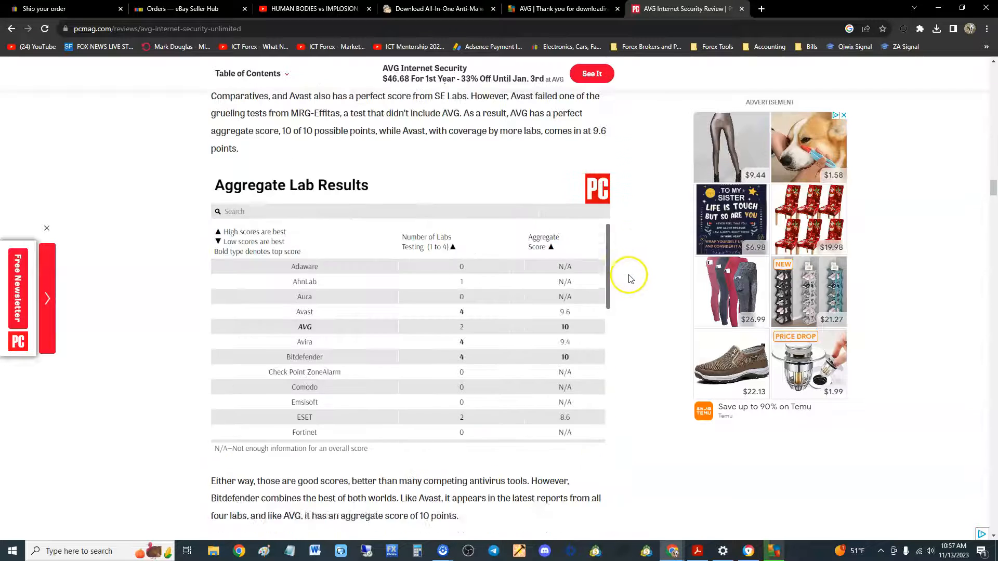
scroll("down", 3)
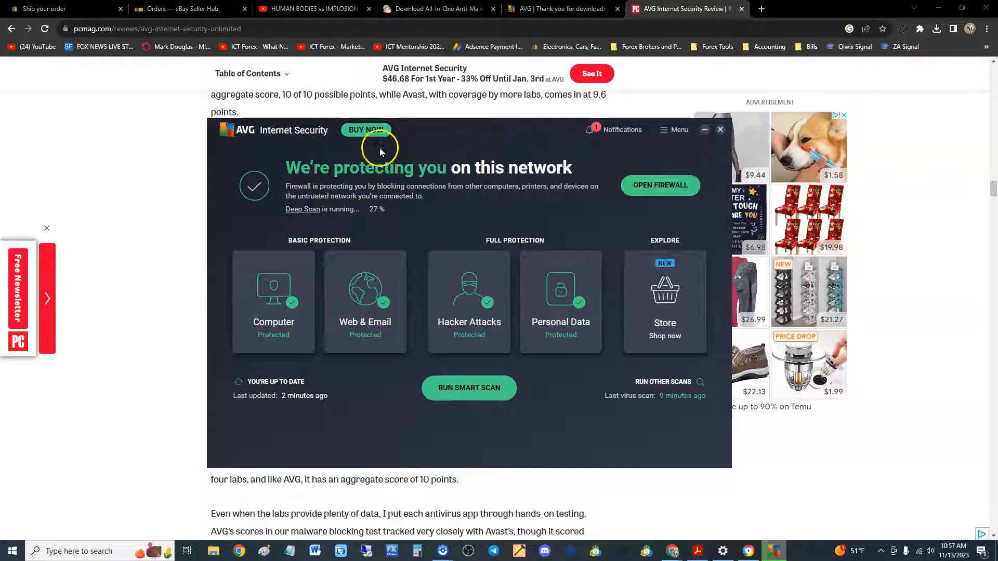
Show the BUY NOW upgrade offer: up to 69% off at $1.99 per month.
left_click(366, 130)
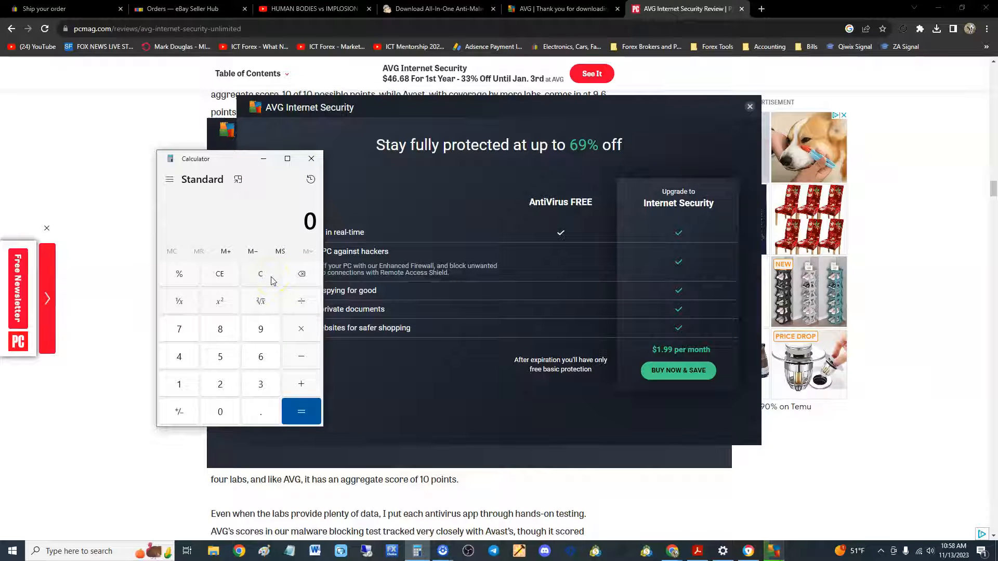
Compute 2 × 12 = 24 in Calculator beside the $1.99-per-month offer.
left_click(221, 385)
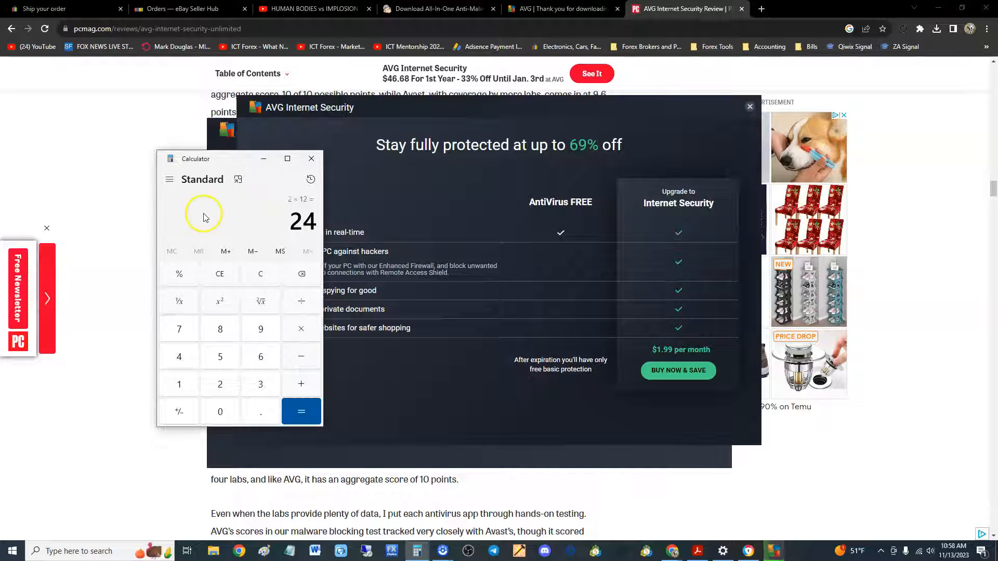
mouse_move(420, 259)
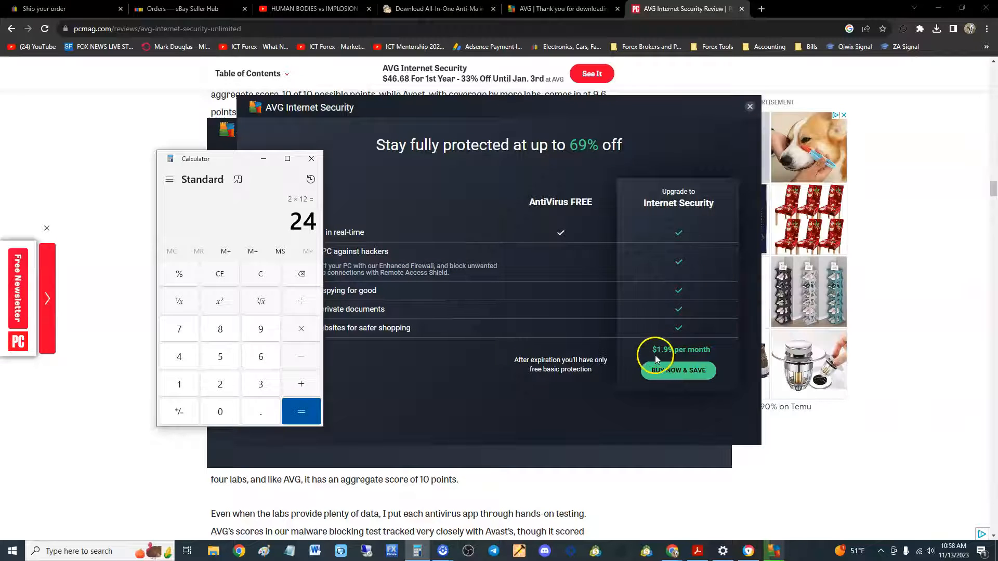
mouse_move(271, 267)
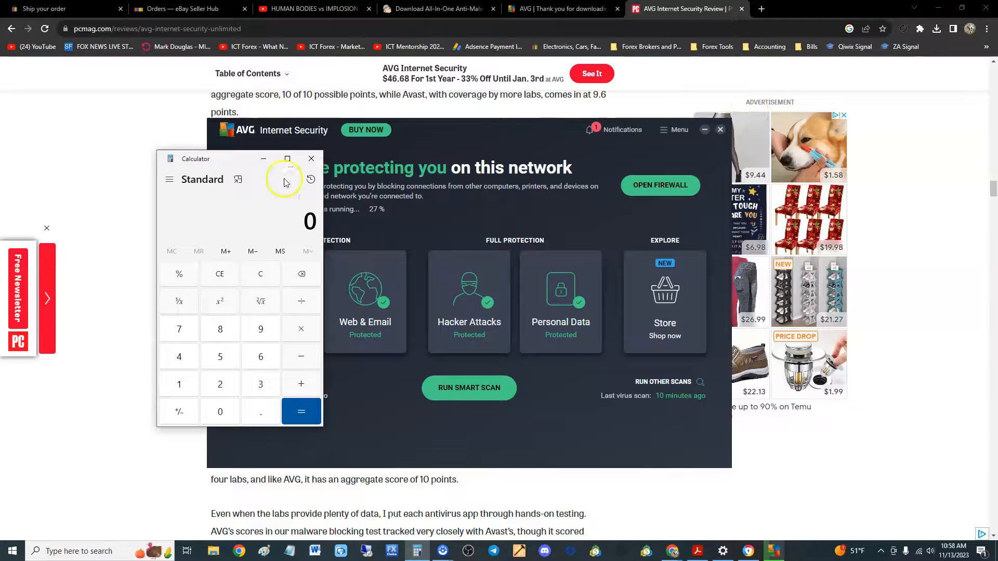
Close the Calculator so the AVG main dashboard shows again, Deep Scan at 27%.
left_click(311, 159)
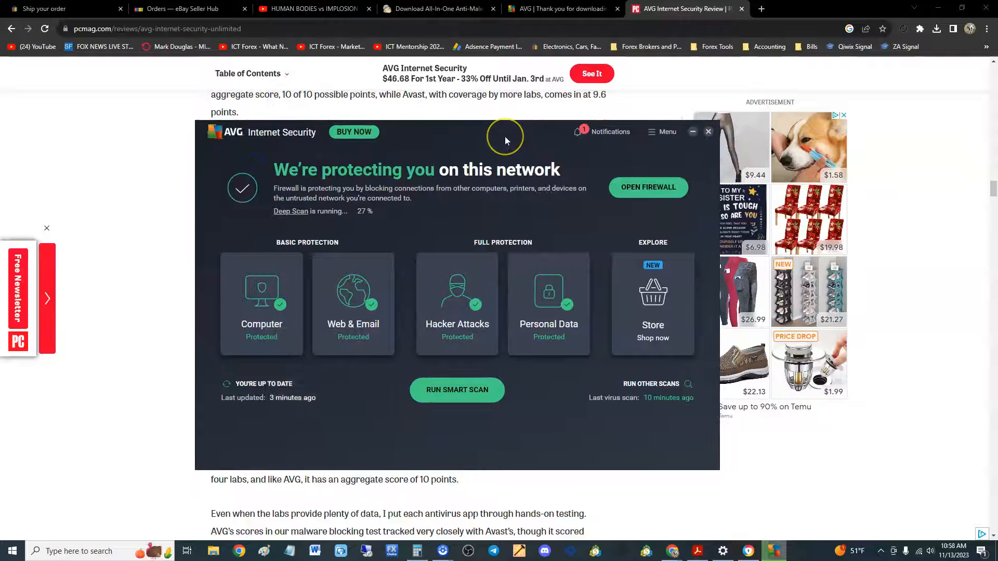
mouse_move(506, 140)
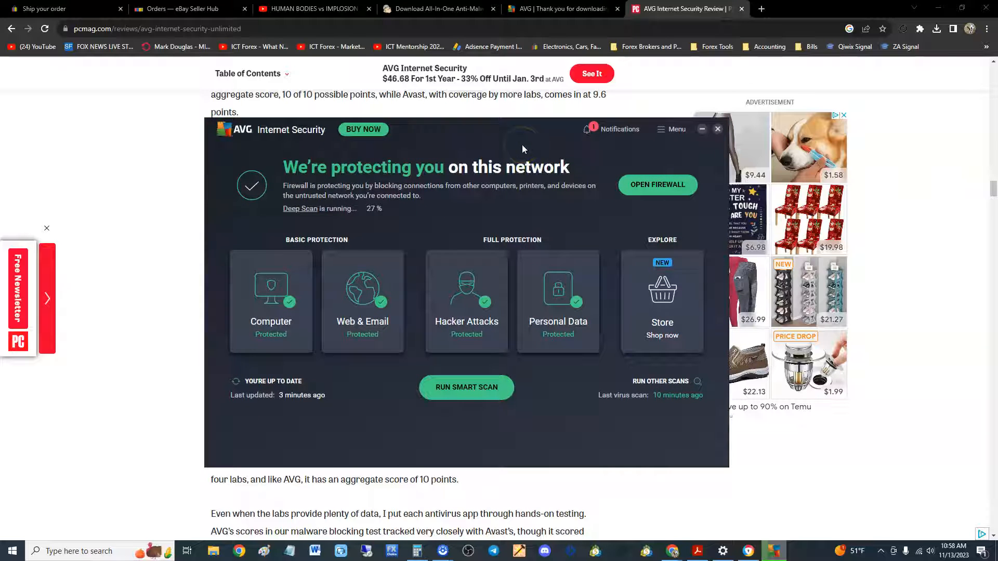
mouse_move(119, 457)
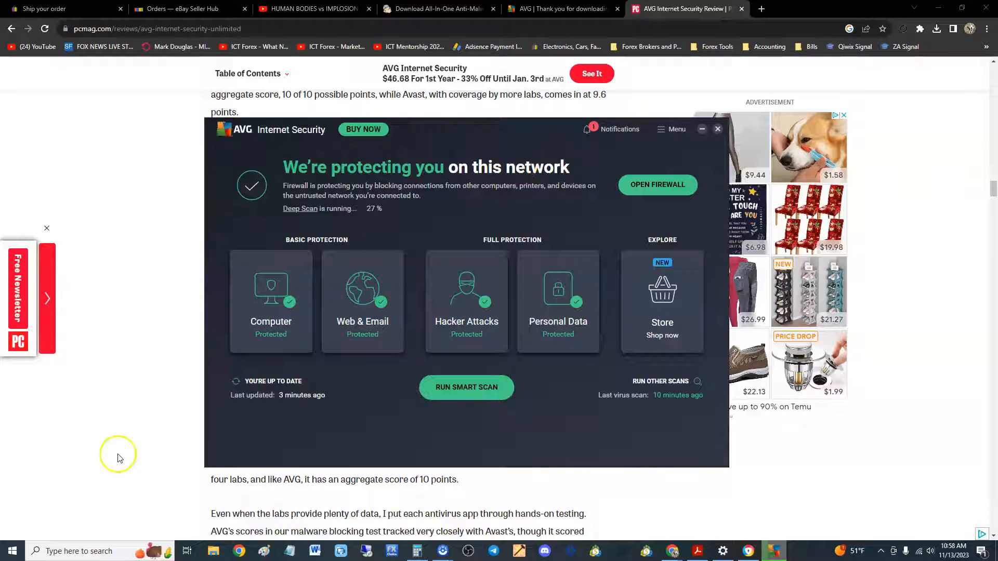